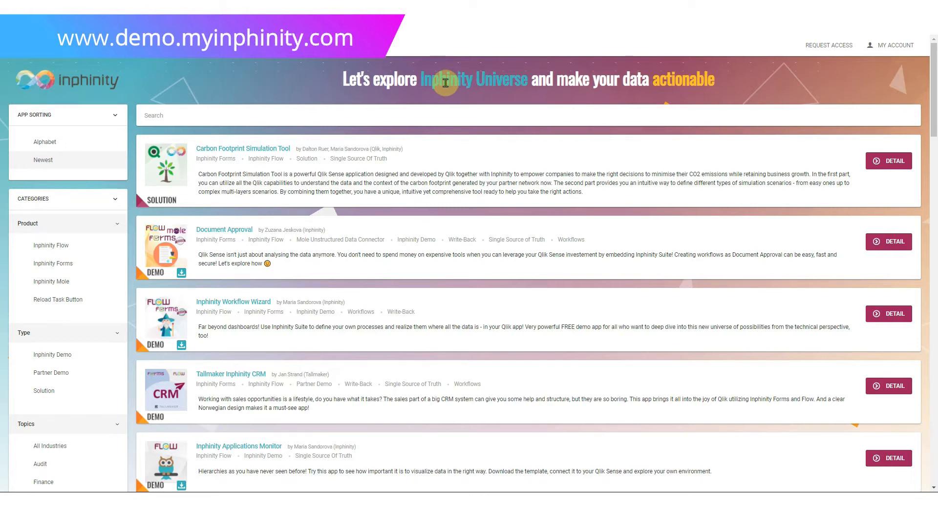
mouse_move(394, 78)
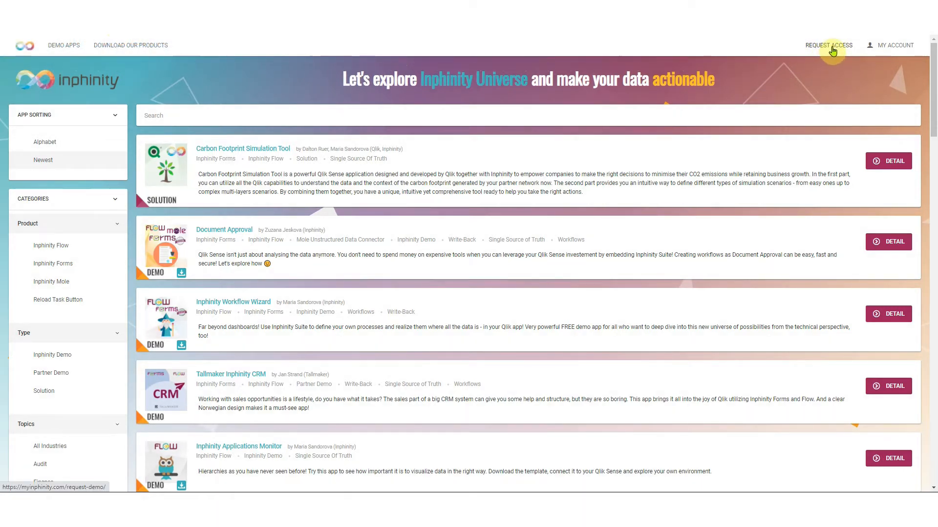
Log in to the Inphinity Universe portal through My Account and browse the sidebar.
left_click(828, 45)
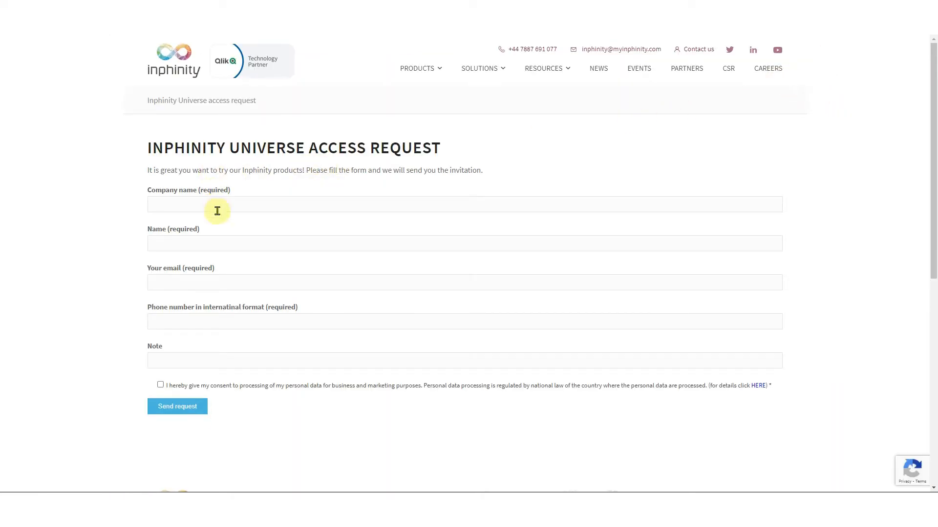
mouse_move(216, 329)
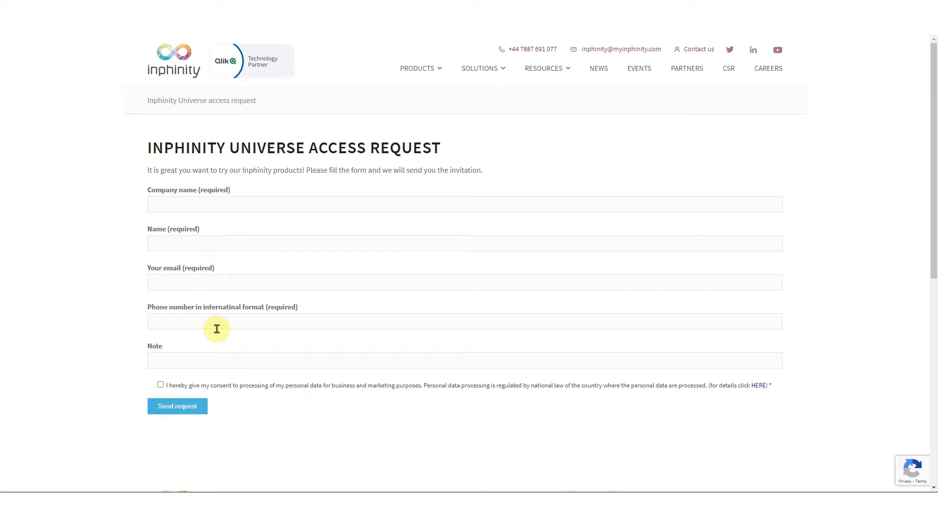
mouse_move(168, 363)
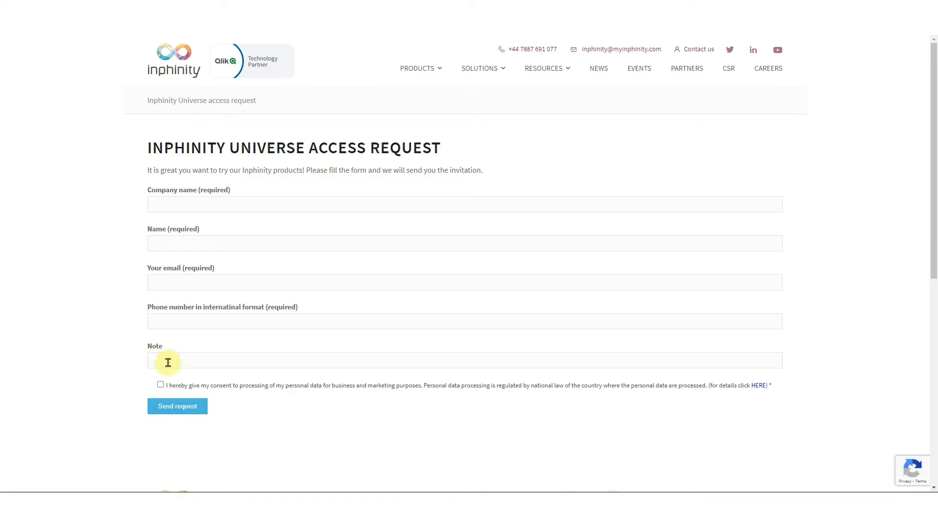
mouse_move(258, 363)
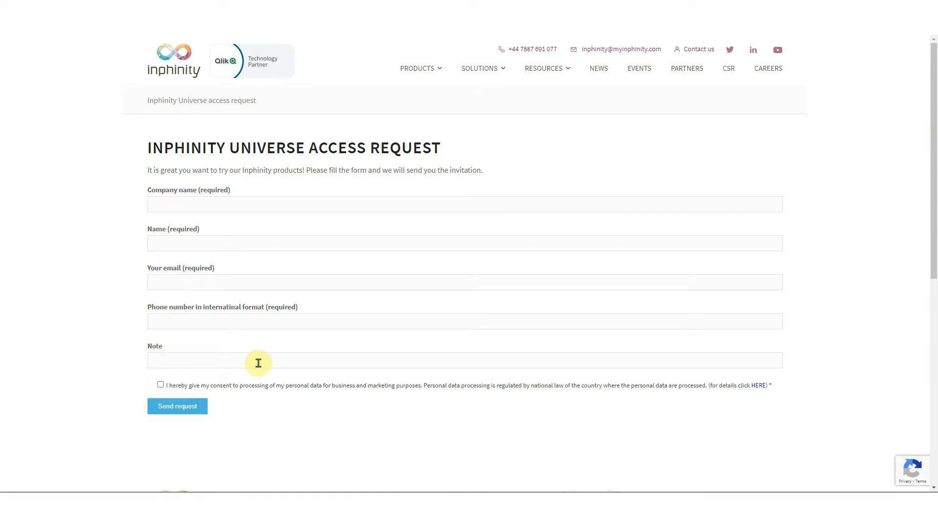
mouse_move(13, 70)
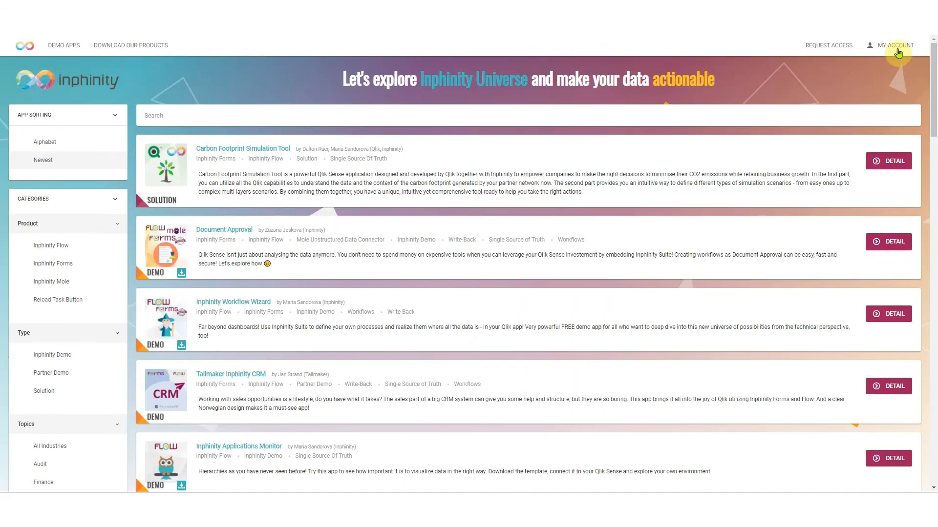
left_click(894, 45)
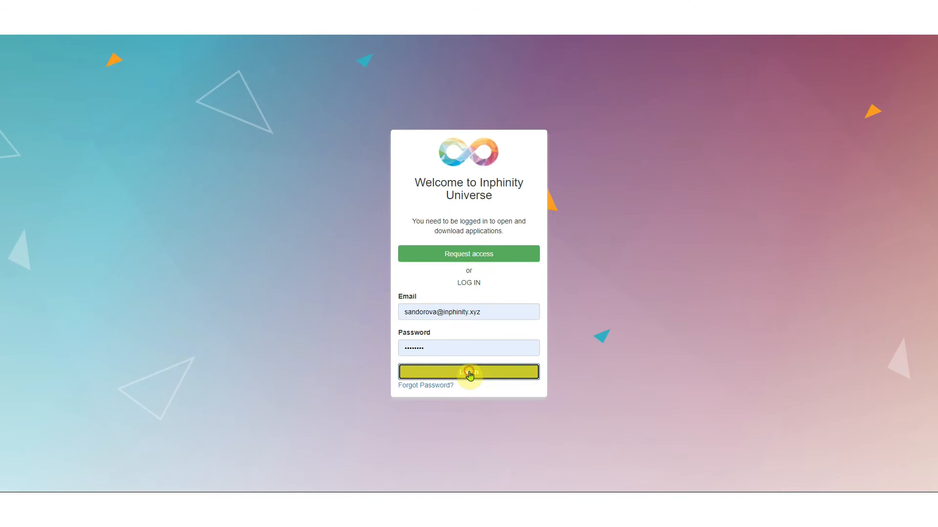
left_click(468, 372)
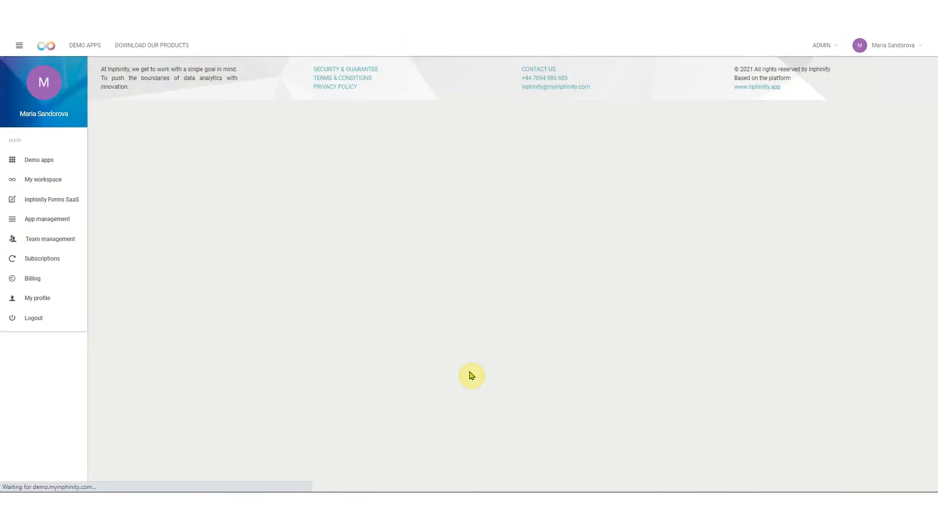
left_click(38, 160)
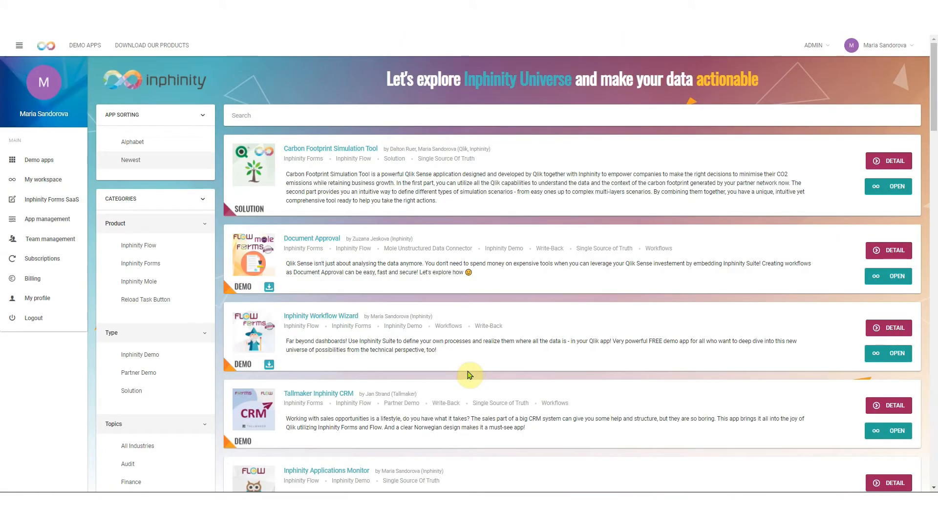
mouse_move(341, 144)
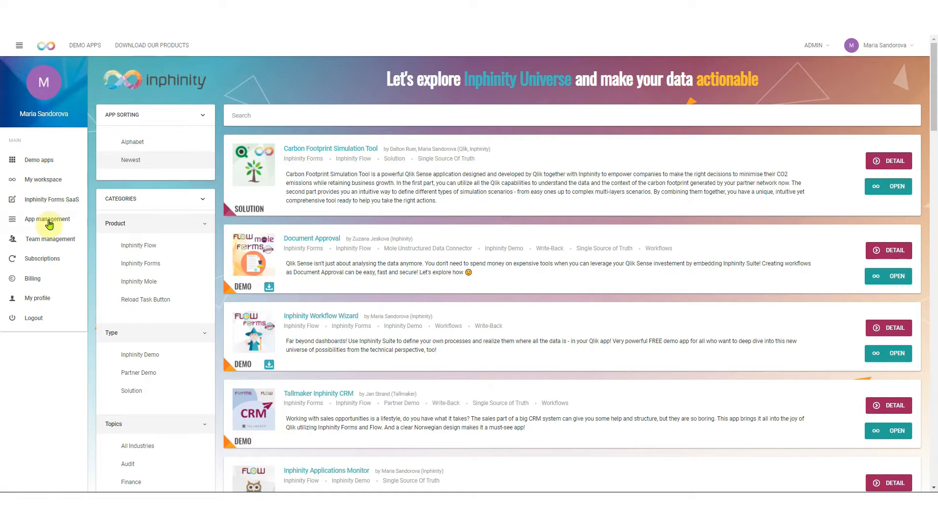
mouse_move(42, 145)
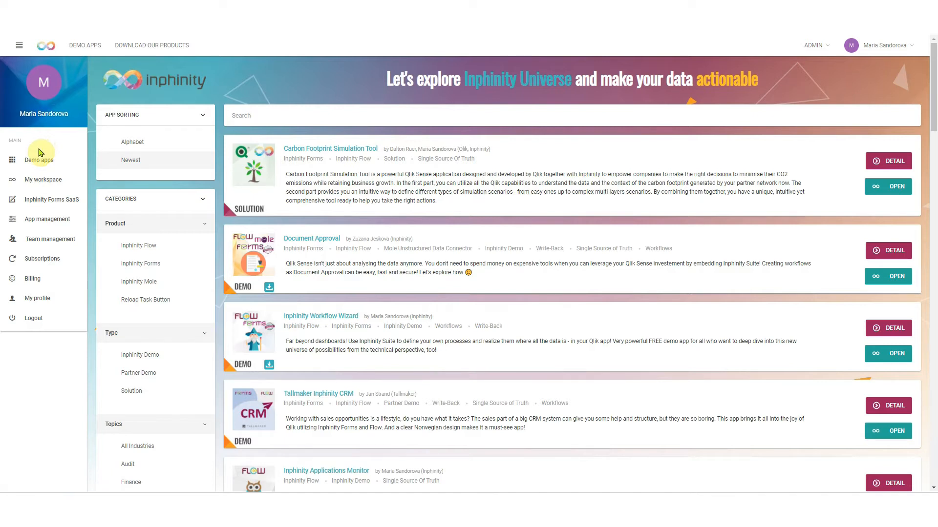
mouse_move(51, 200)
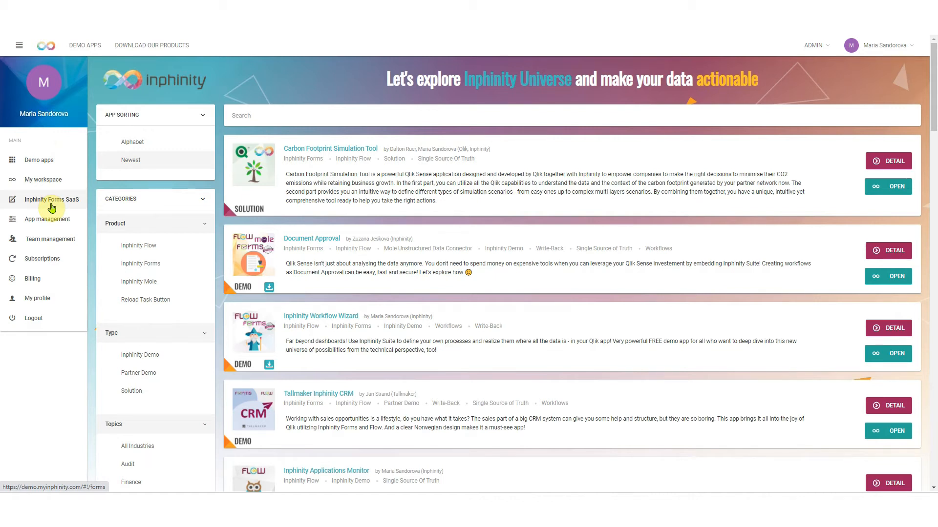
mouse_move(70, 202)
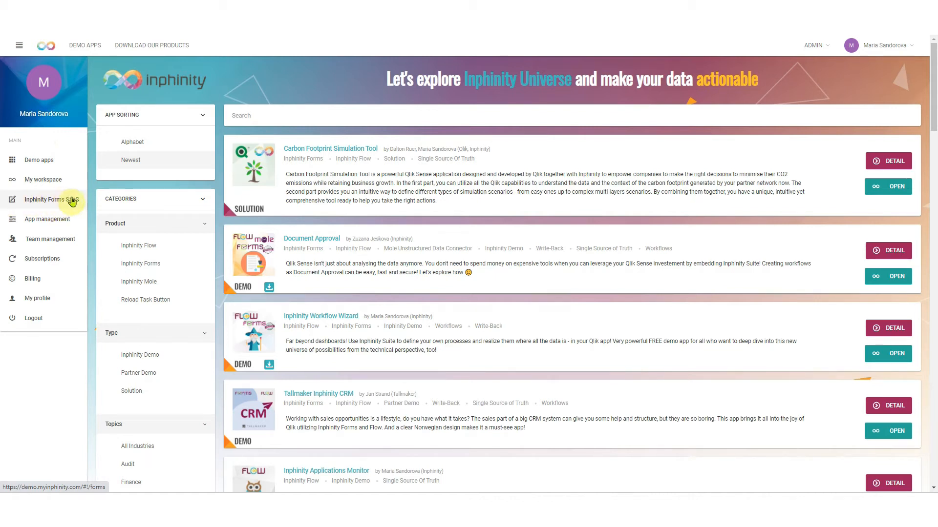
mouse_move(30, 205)
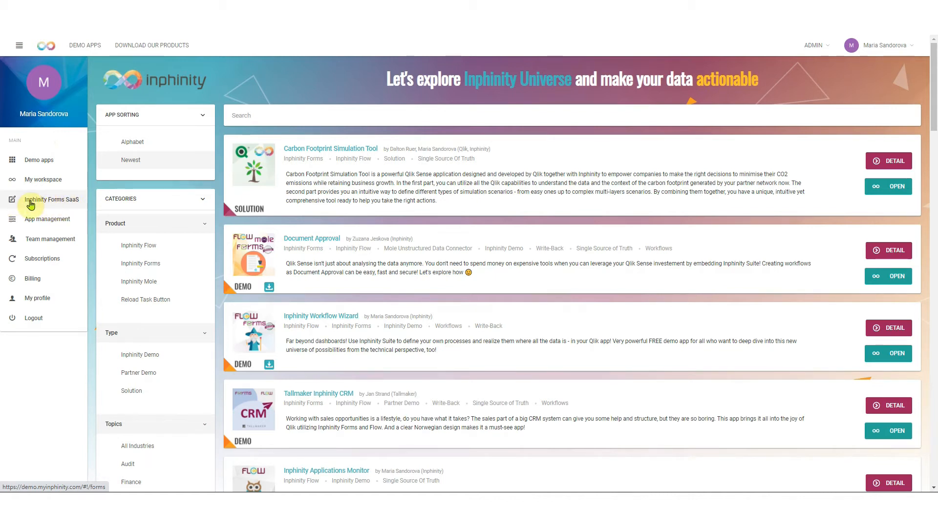
Download the Inphinity Forms Cloud extension zip from the Inphinity Forms SaaS page.
left_click(51, 200)
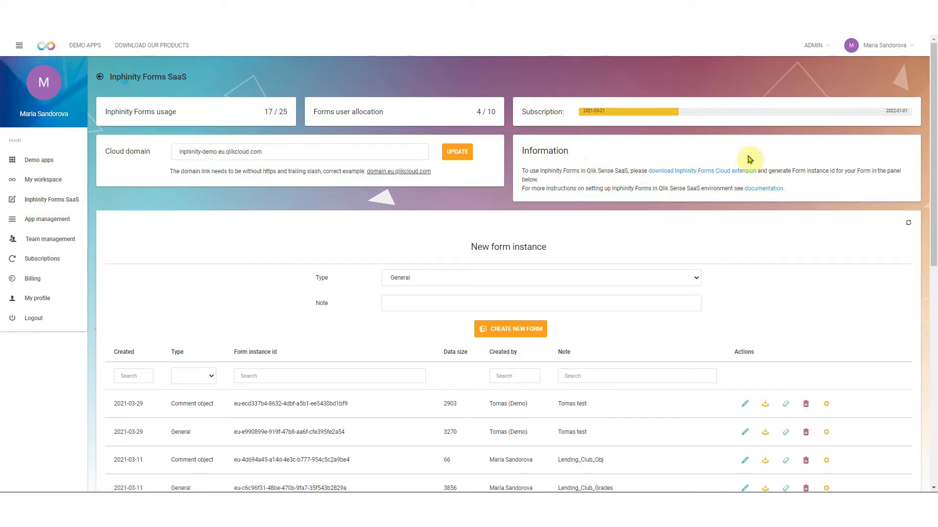
mouse_move(703, 178)
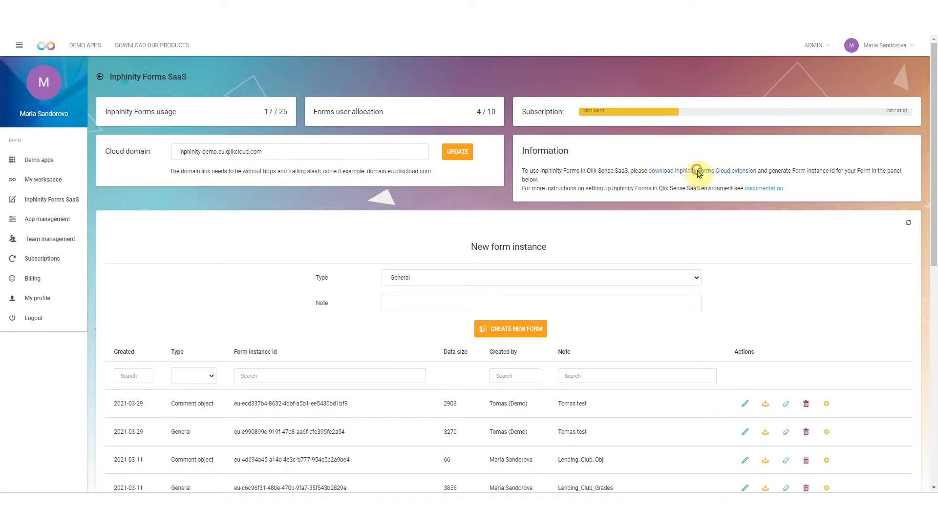
left_click(696, 170)
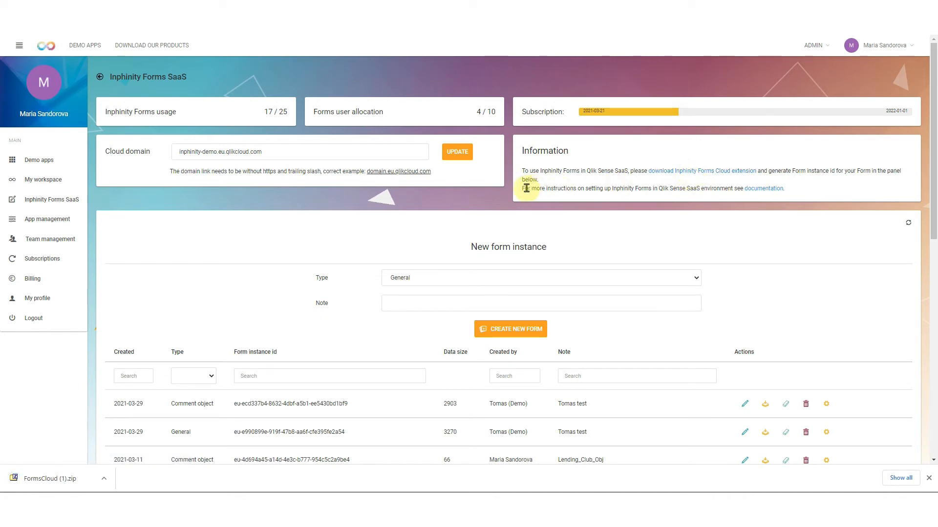
mouse_move(572, 196)
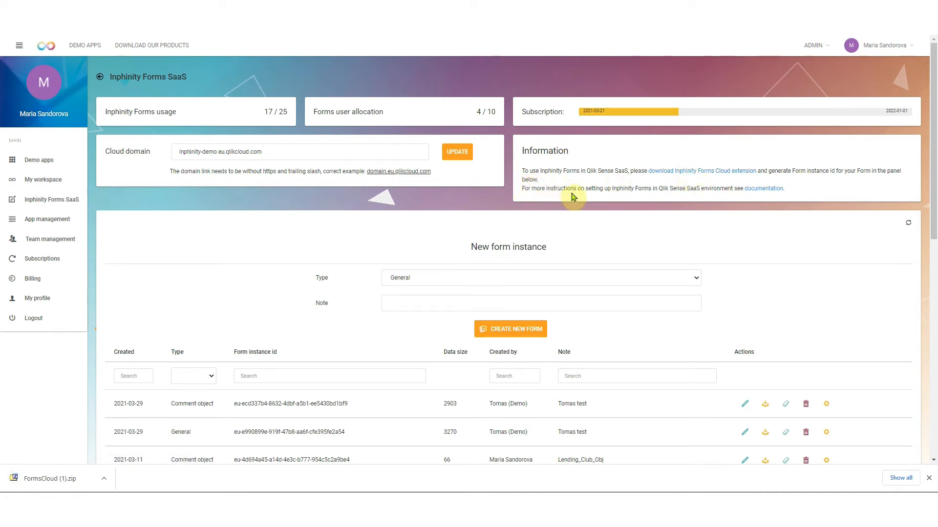
mouse_move(676, 197)
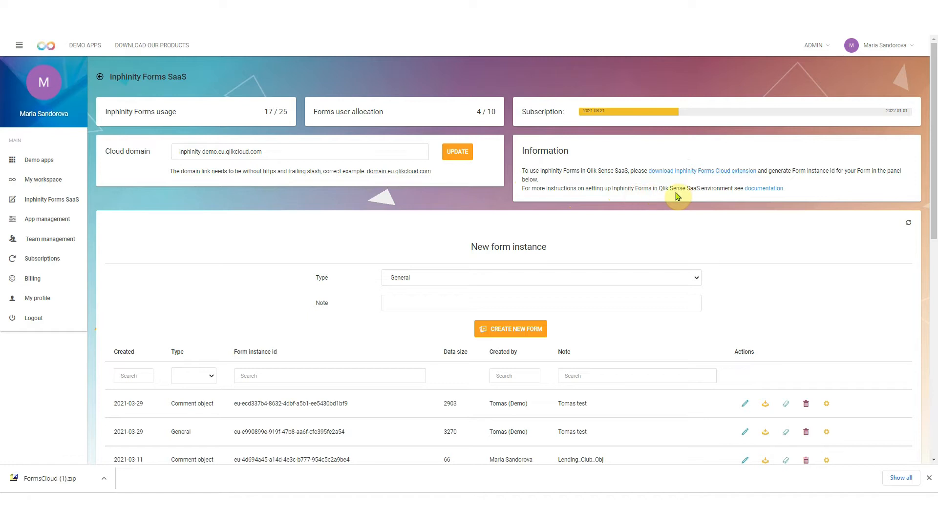
mouse_move(763, 192)
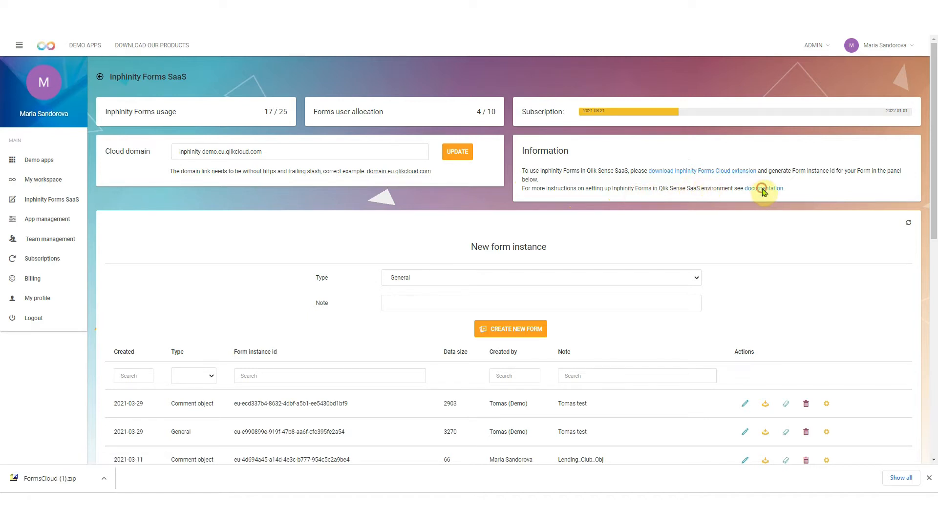
Open the Initial set up page for Inphinity Forms on QS Business cloud.
left_click(768, 188)
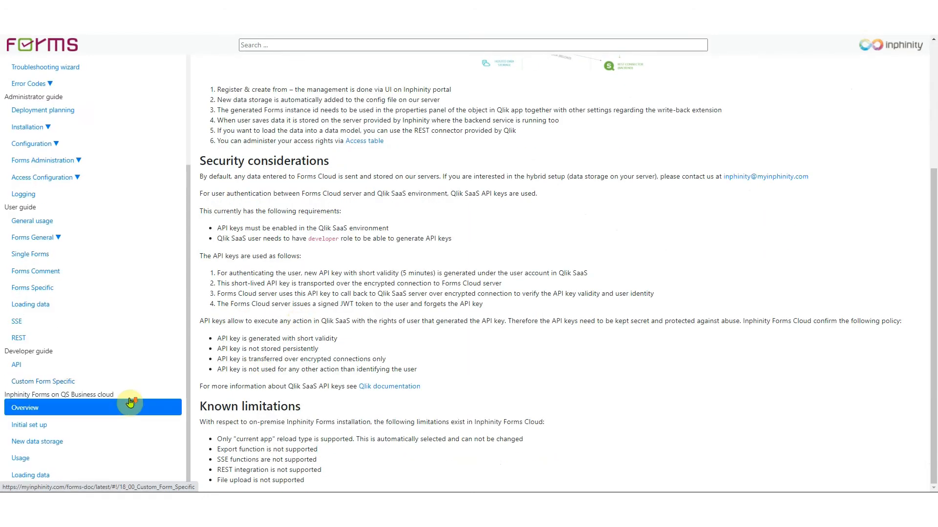
mouse_move(29, 424)
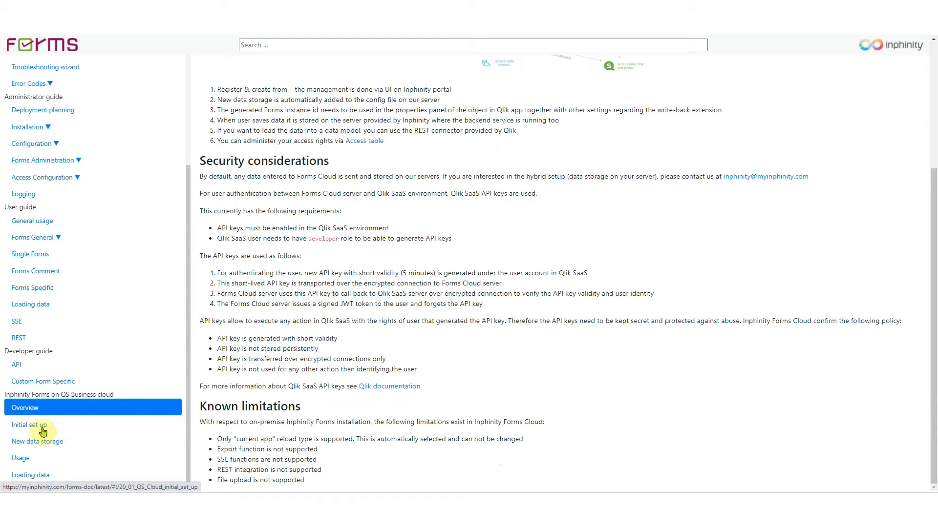
left_click(29, 425)
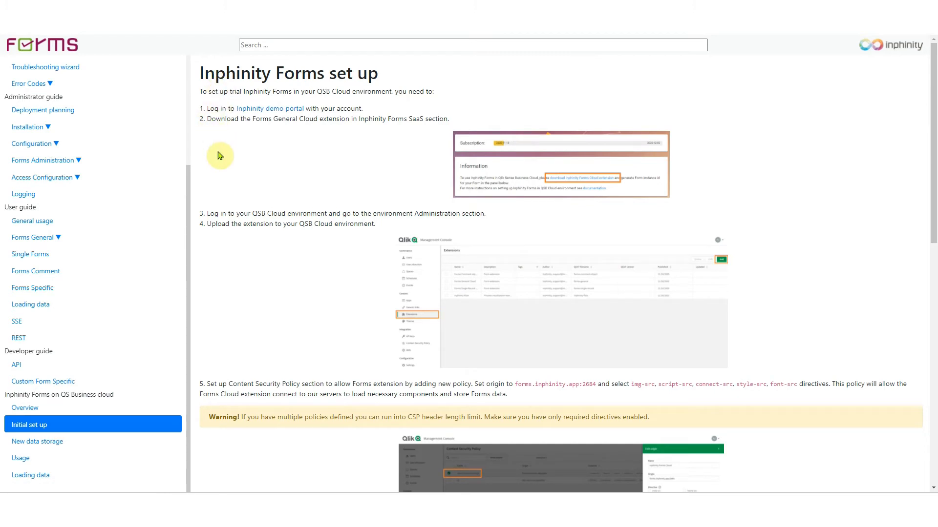
mouse_move(245, 137)
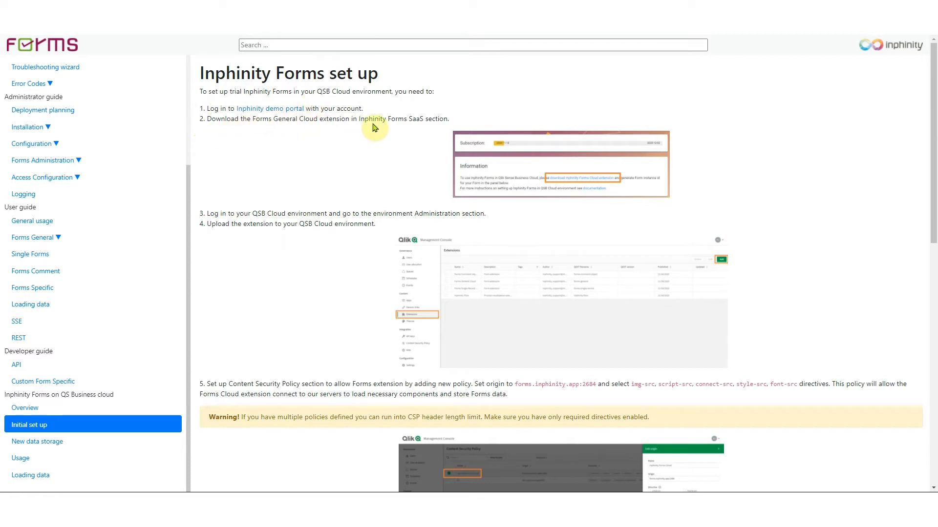
mouse_move(200, 213)
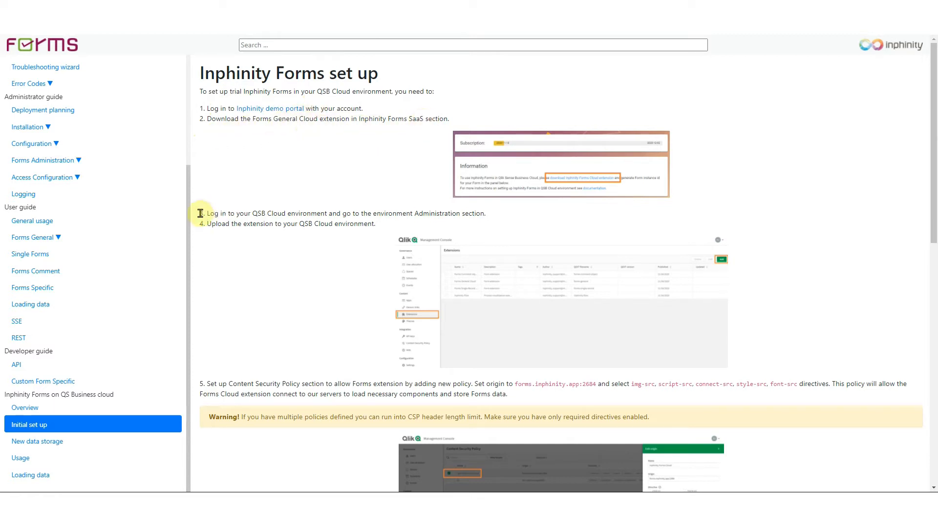
mouse_move(362, 210)
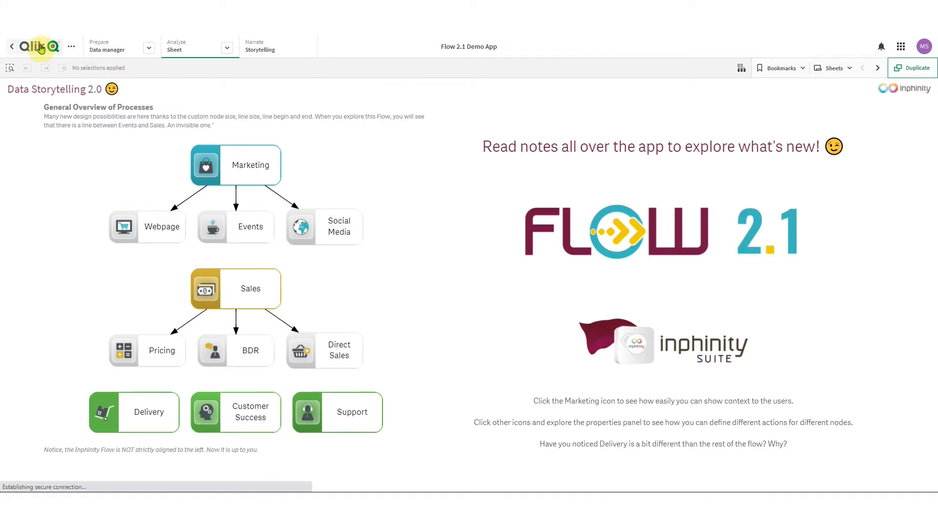
Go from the Qlik home hub to Management Console Extensions.
left_click(35, 47)
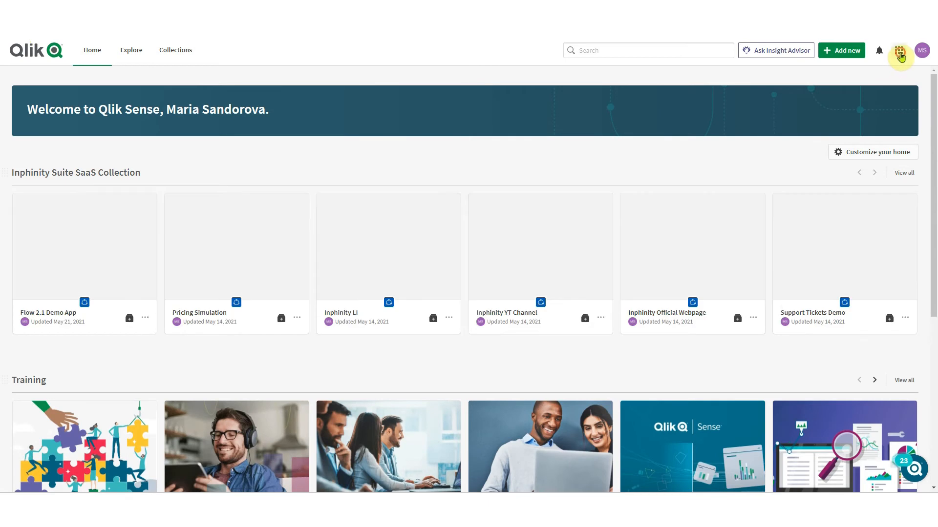
left_click(898, 50)
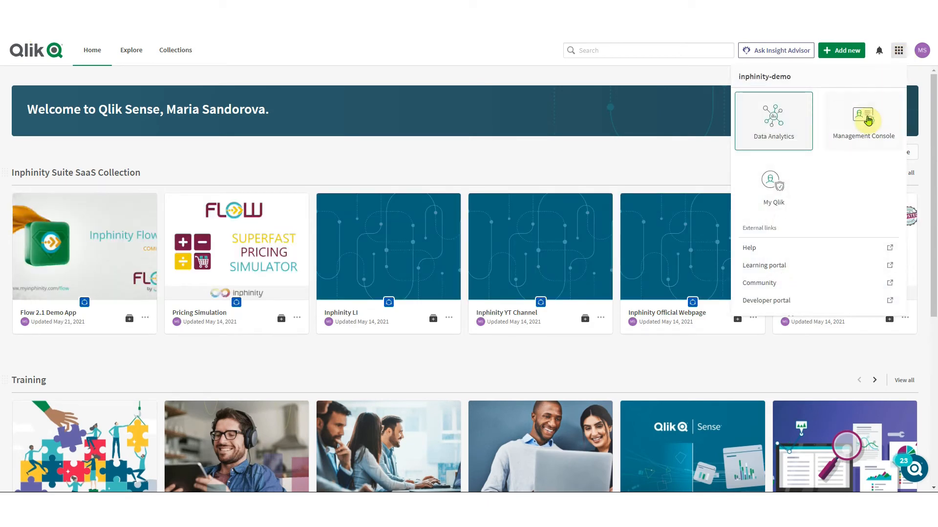
left_click(862, 120)
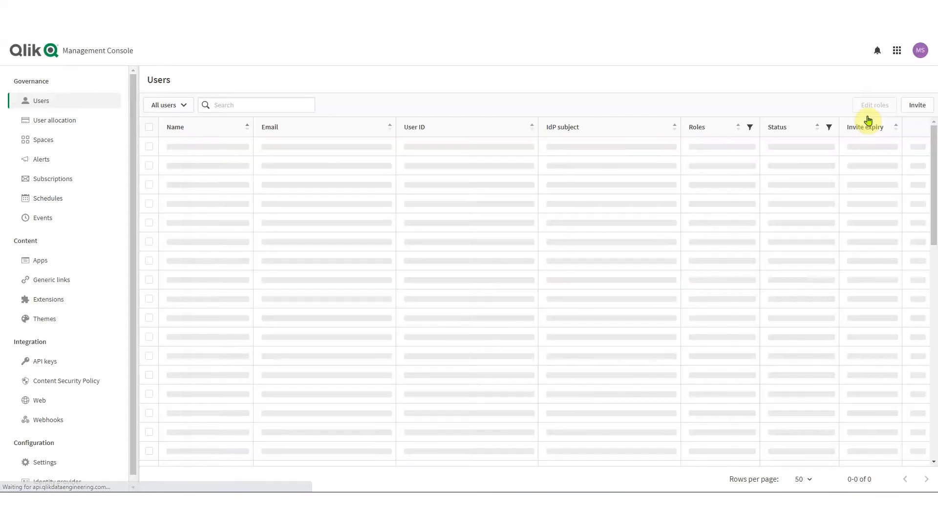
left_click(48, 300)
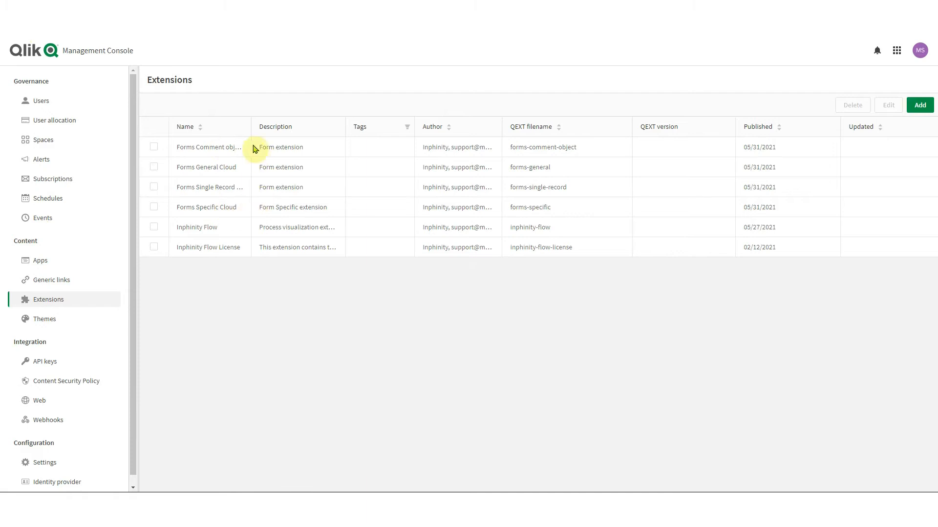
mouse_move(232, 206)
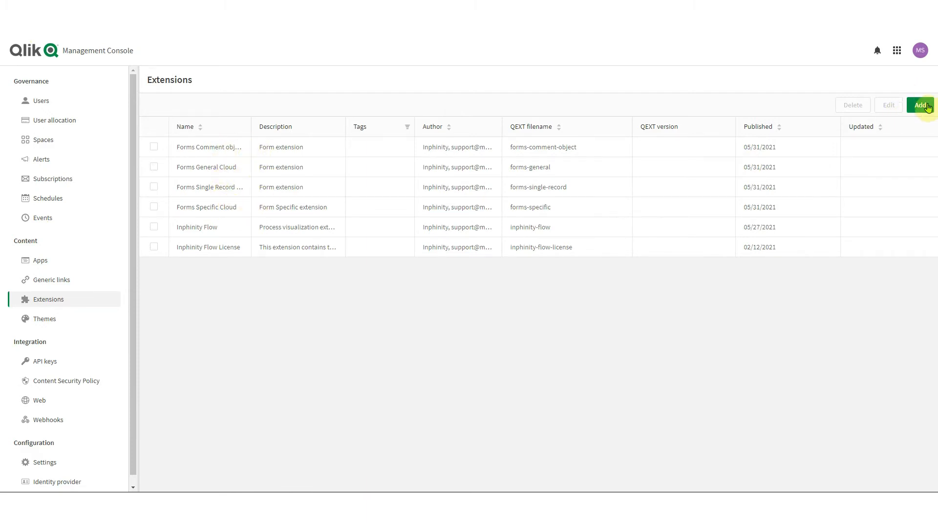
mouse_move(849, 127)
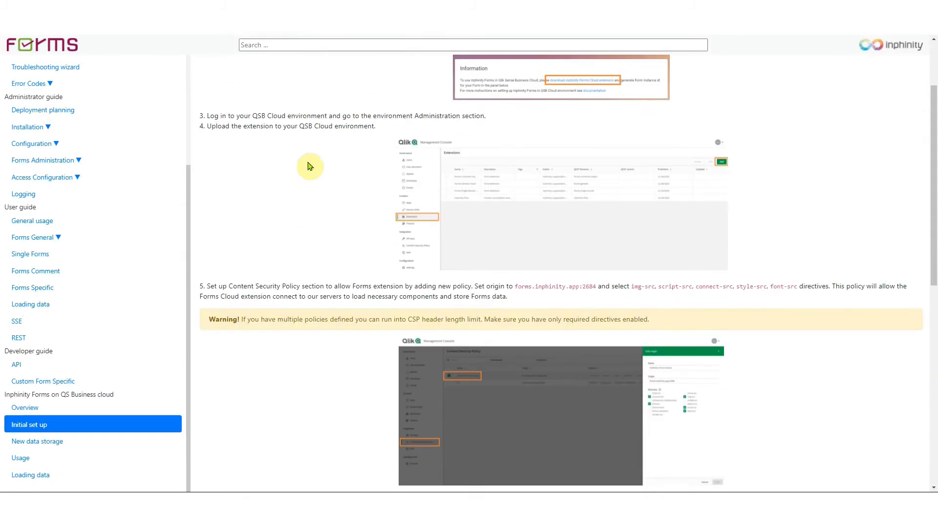
mouse_move(333, 126)
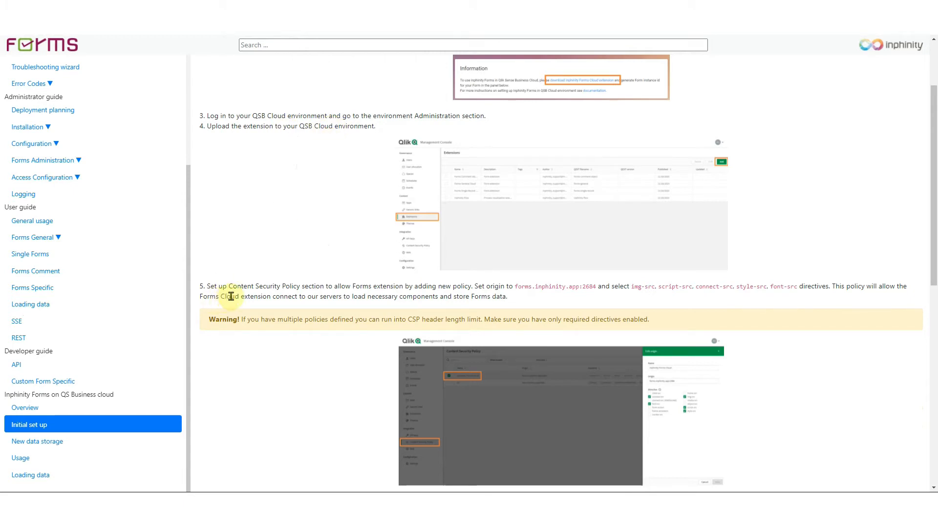
Scroll to the documentation's extension upload and Content Security Policy steps.
scroll("down", 3)
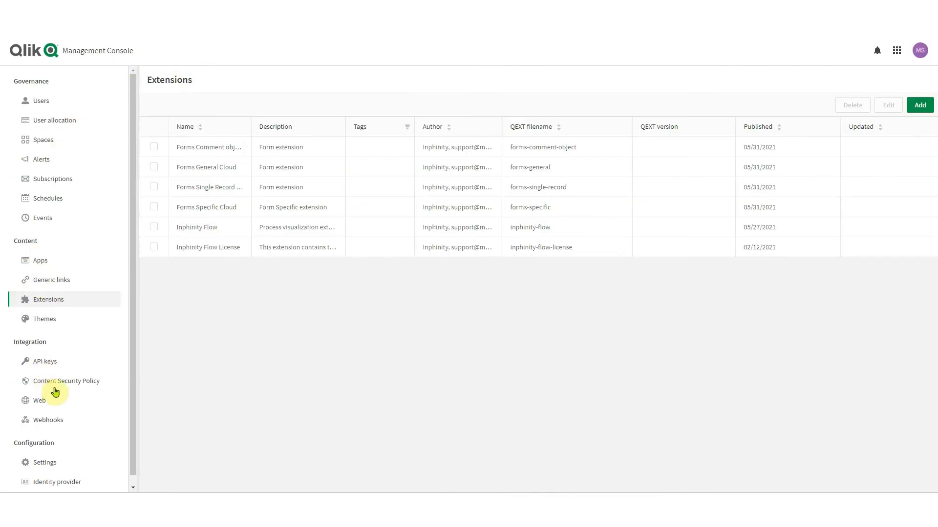
mouse_move(86, 387)
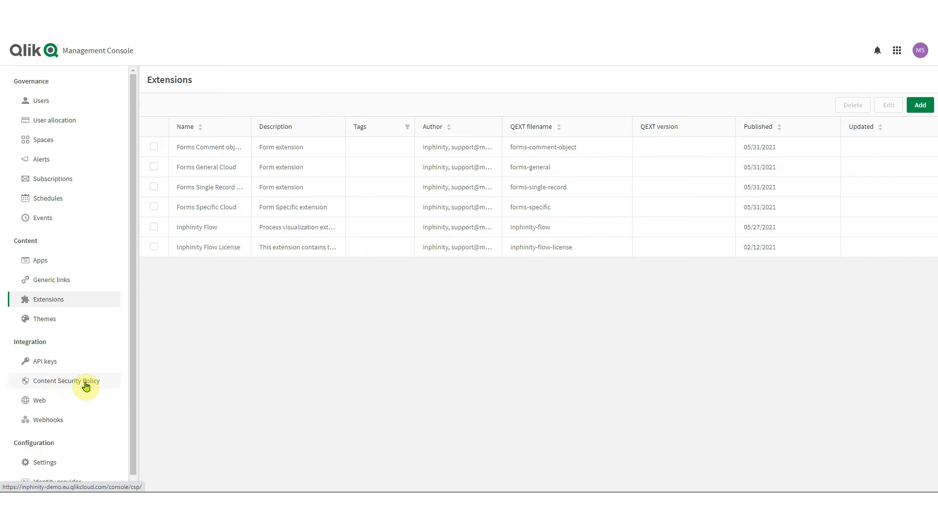
Select the Forms policy for forms.inphinity.app:2684 in the Content Security Policy list.
left_click(67, 381)
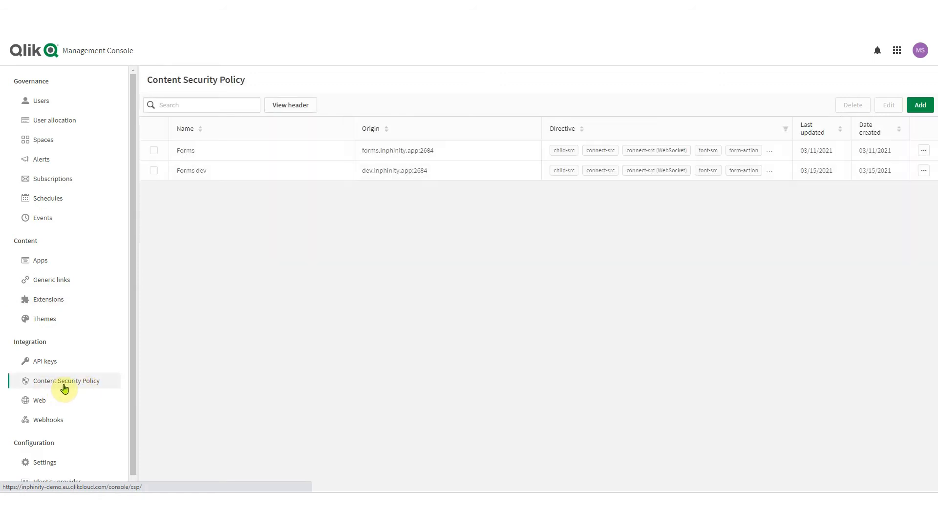
left_click(154, 150)
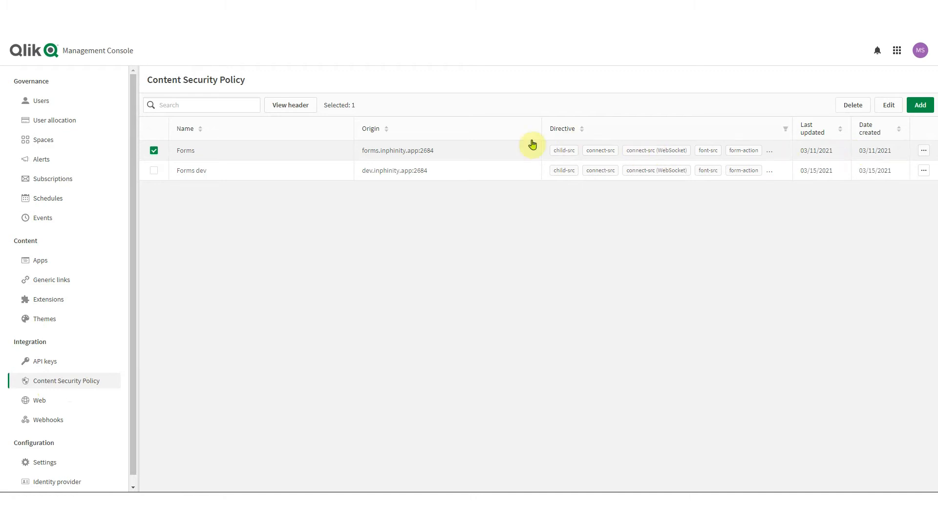
mouse_move(692, 152)
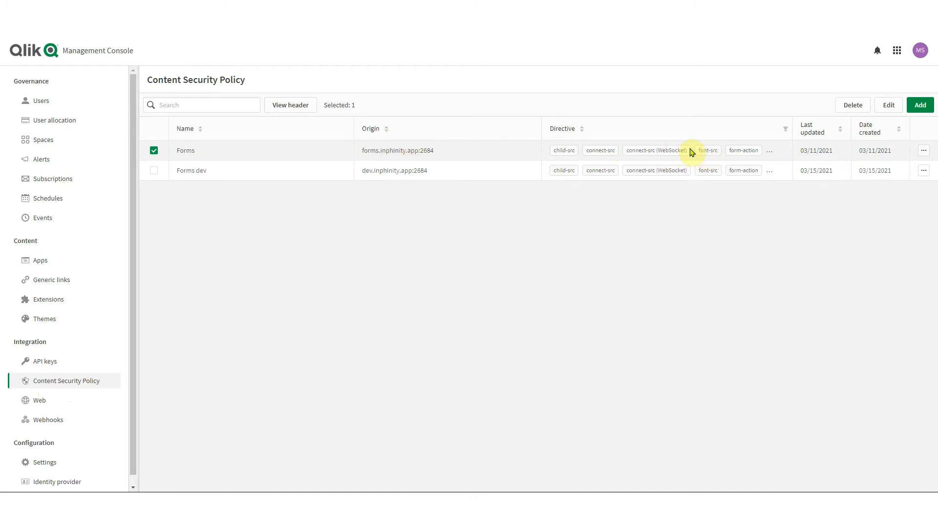
mouse_move(818, 129)
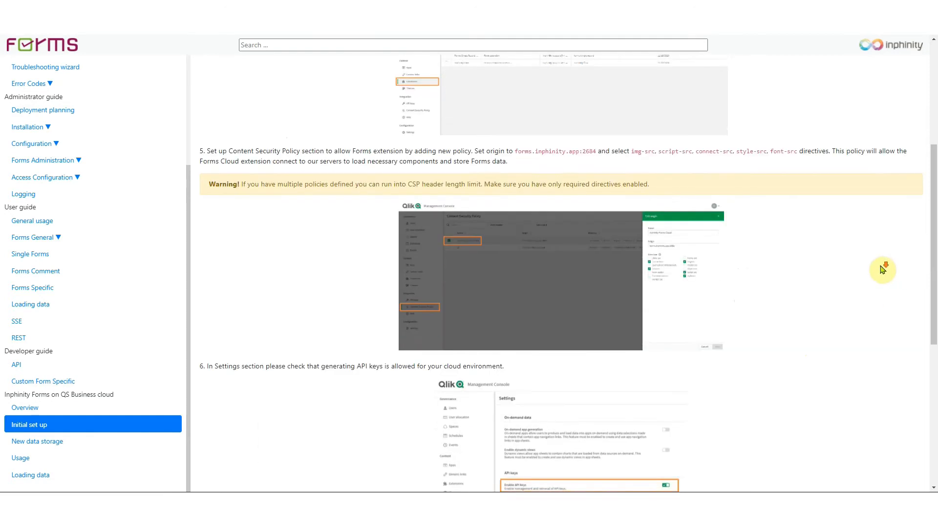
Scroll the documentation to step 6 on enabling API keys.
scroll("down", 3)
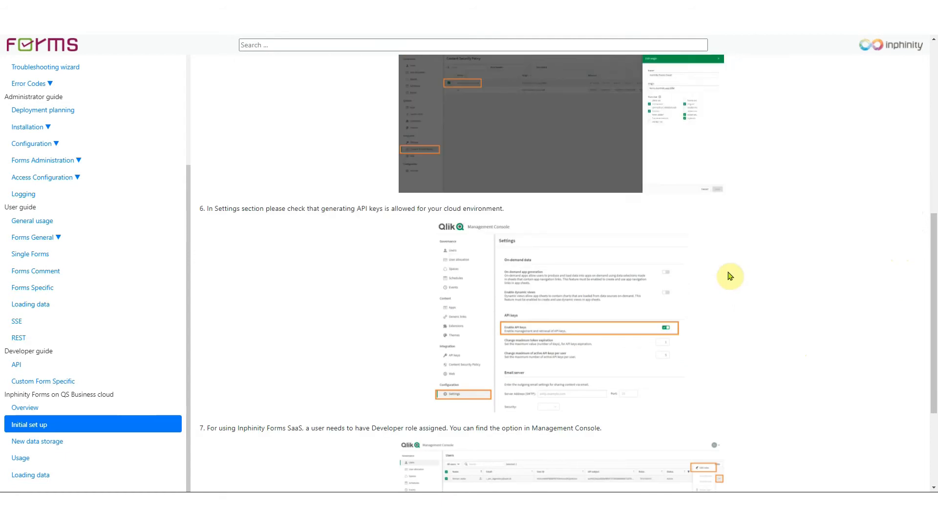
mouse_move(280, 224)
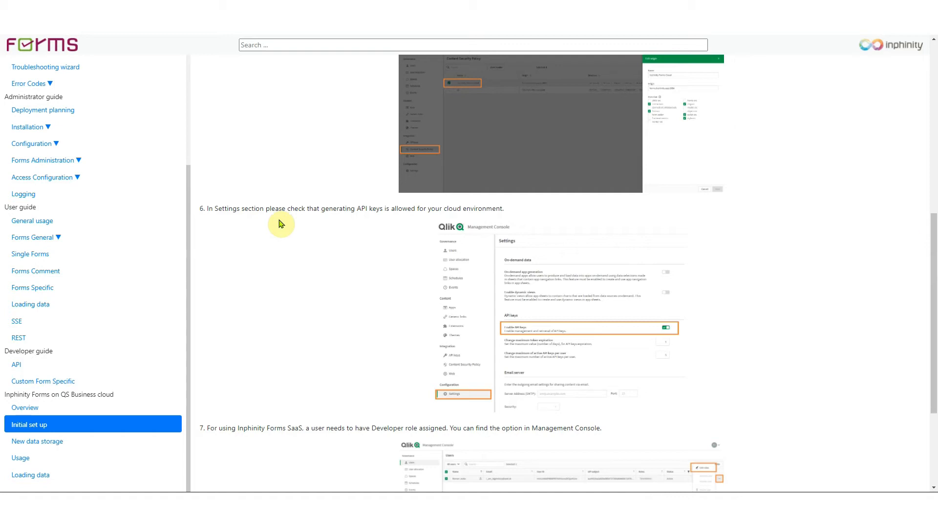
mouse_move(320, 316)
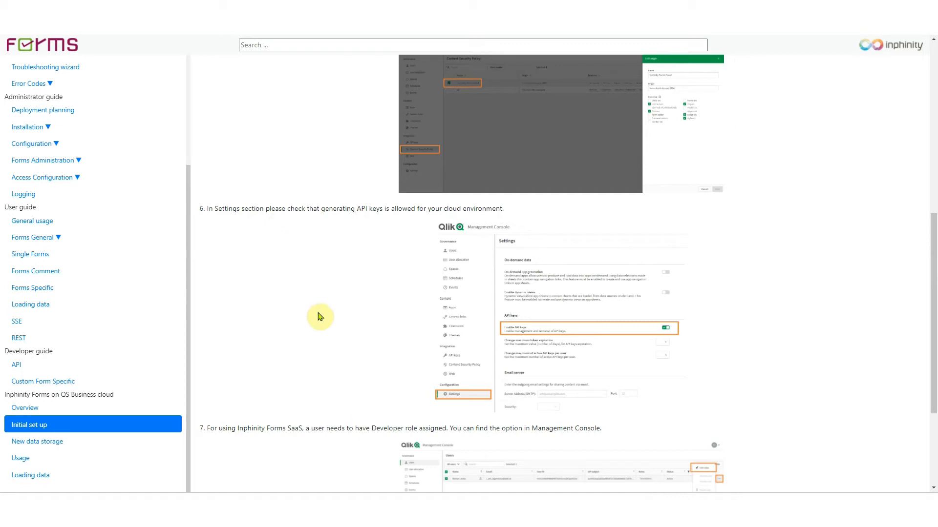
mouse_move(412, 437)
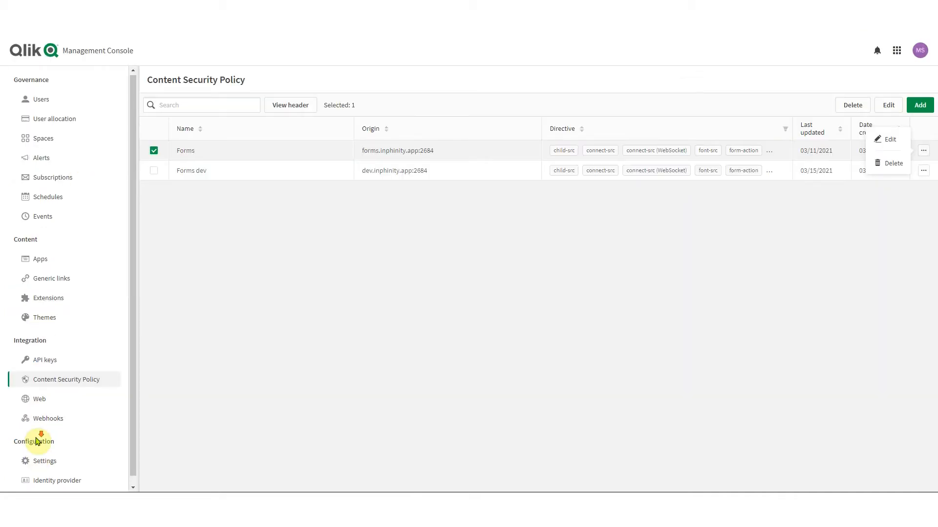
Confirm API keys are enabled in console Settings, then open the Users list.
left_click(45, 461)
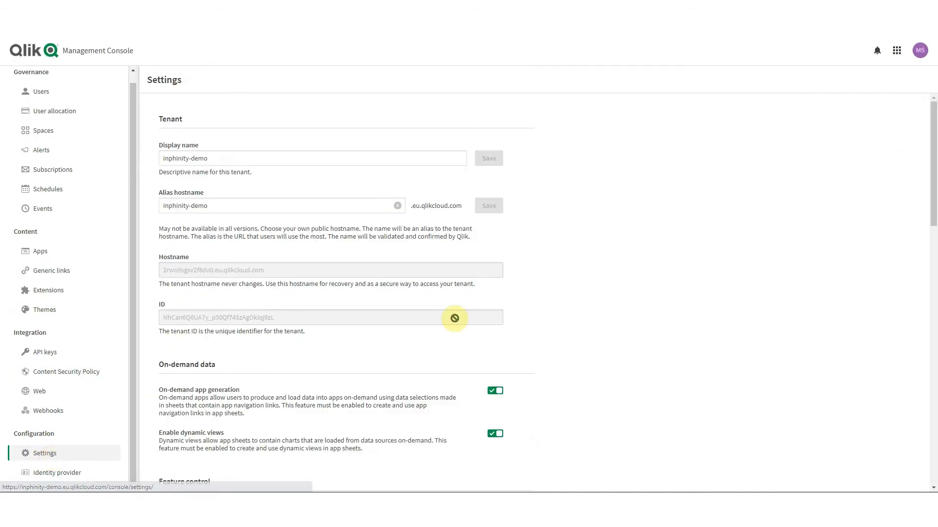
scroll("down", 3)
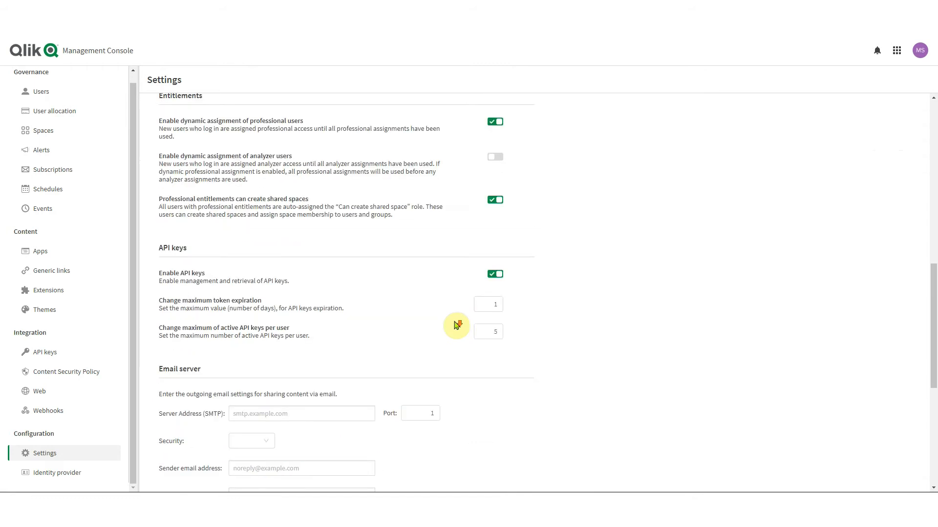
scroll("down", 3)
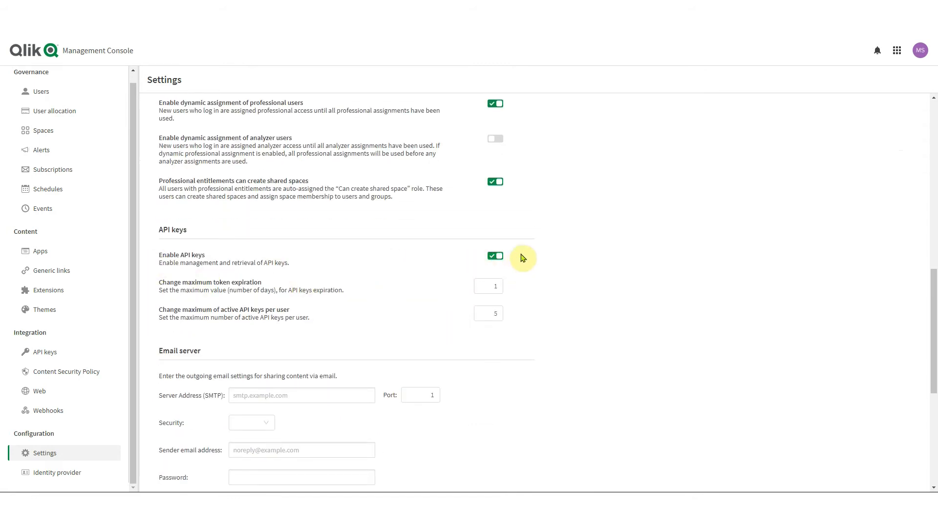
left_click(40, 91)
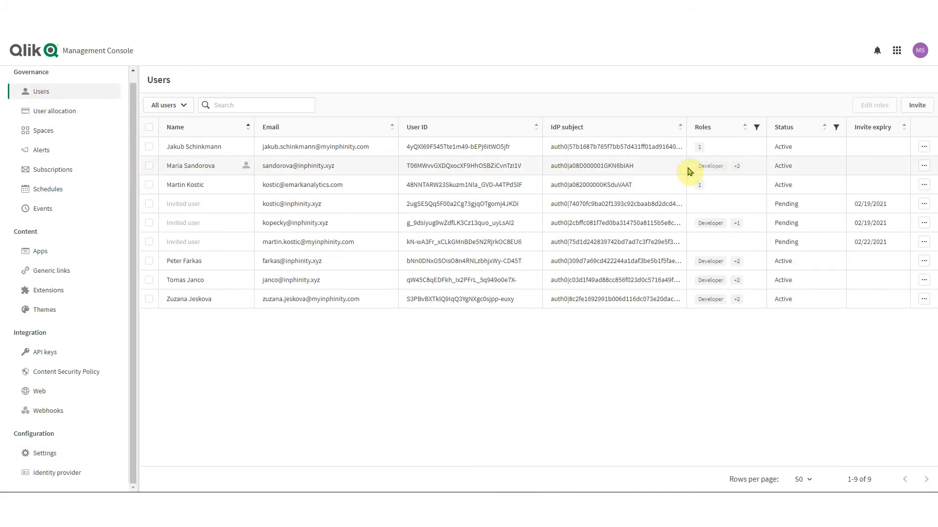
Check the user's roles include Developer and SharedSpaceCreator, then return to the hub.
left_click(923, 165)
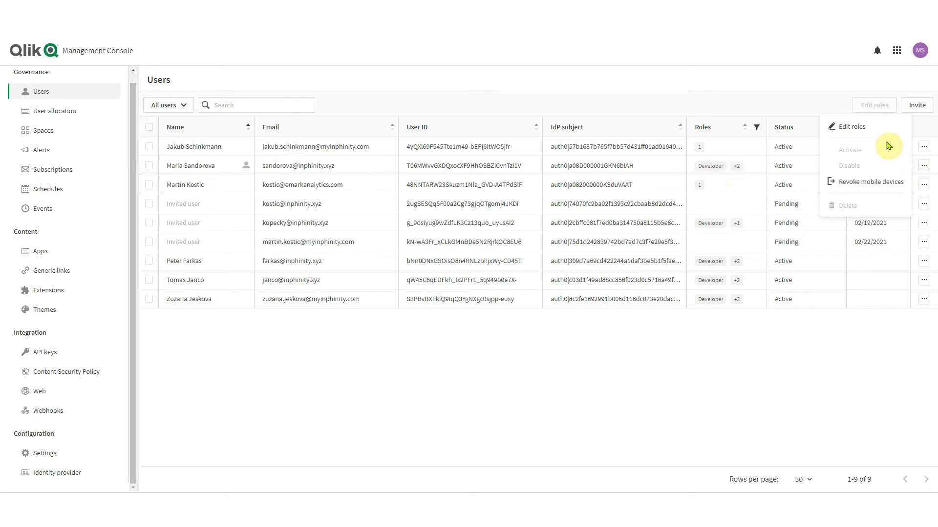
left_click(851, 127)
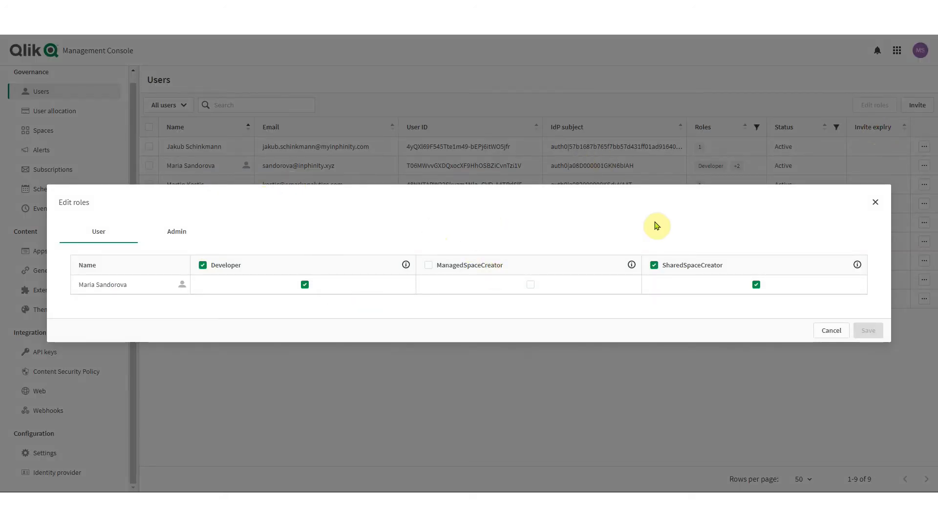
mouse_move(722, 226)
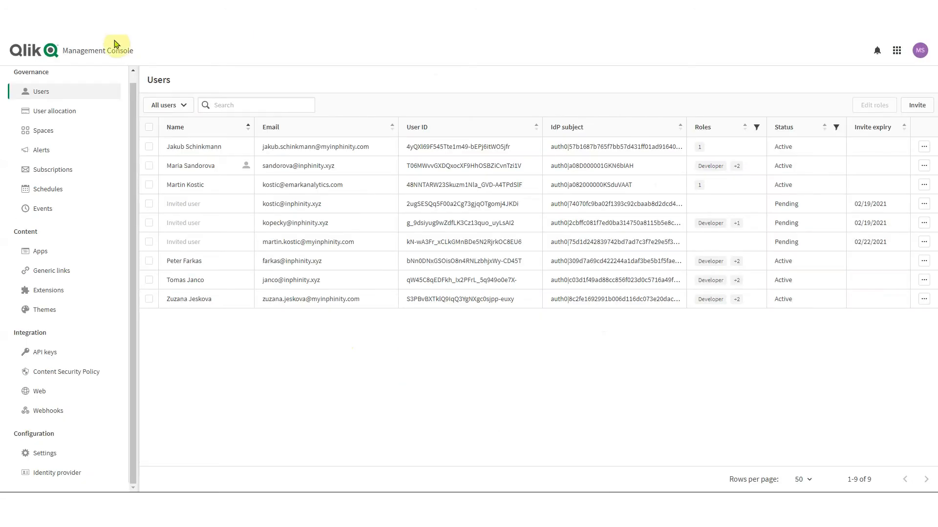
left_click(897, 50)
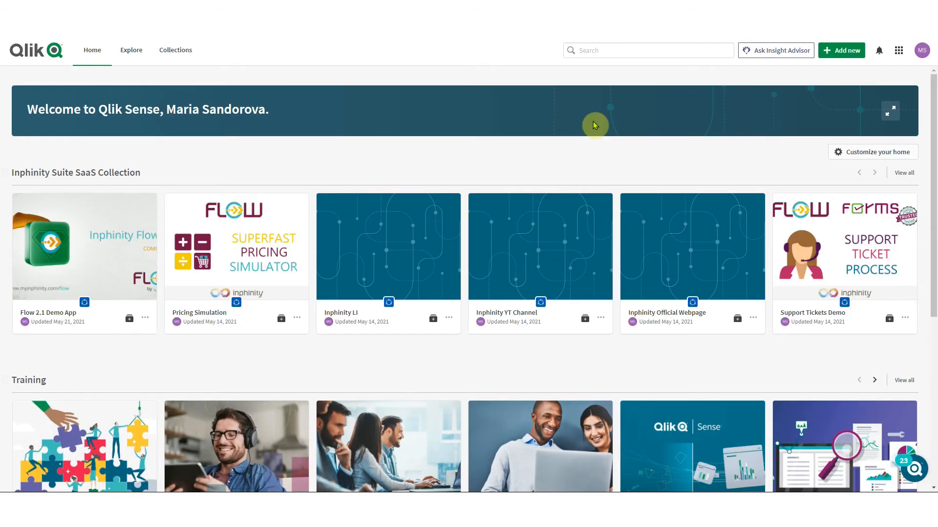
mouse_move(216, 229)
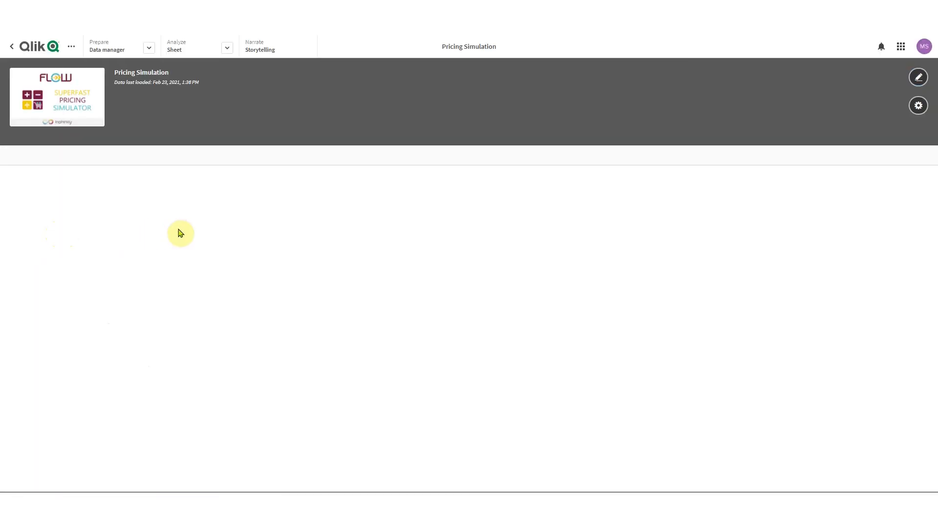
Open the Pricing Analysis sheet in the Pricing Simulation app.
left_click(56, 96)
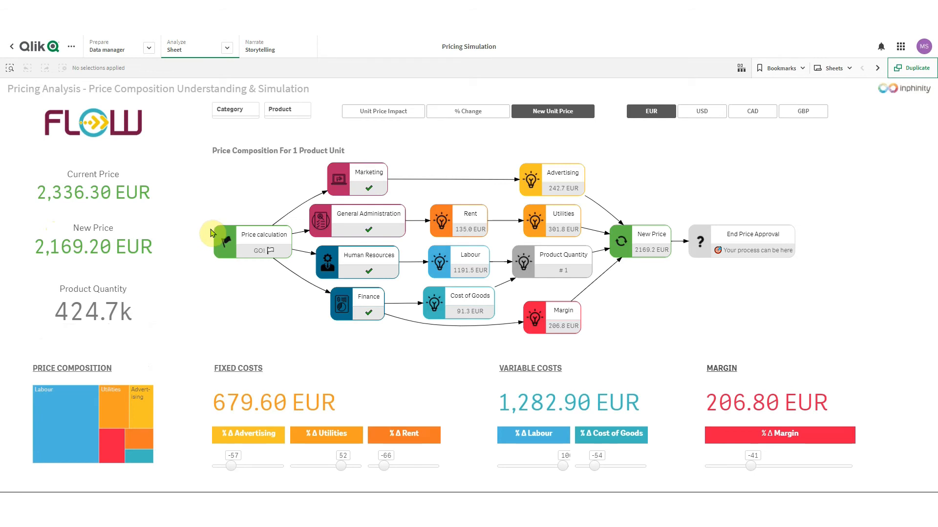
mouse_move(200, 224)
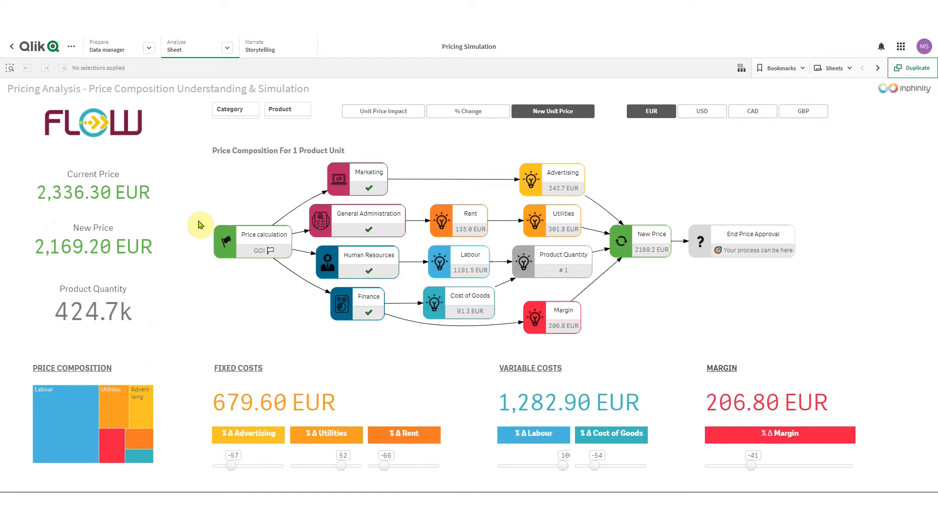
mouse_move(279, 190)
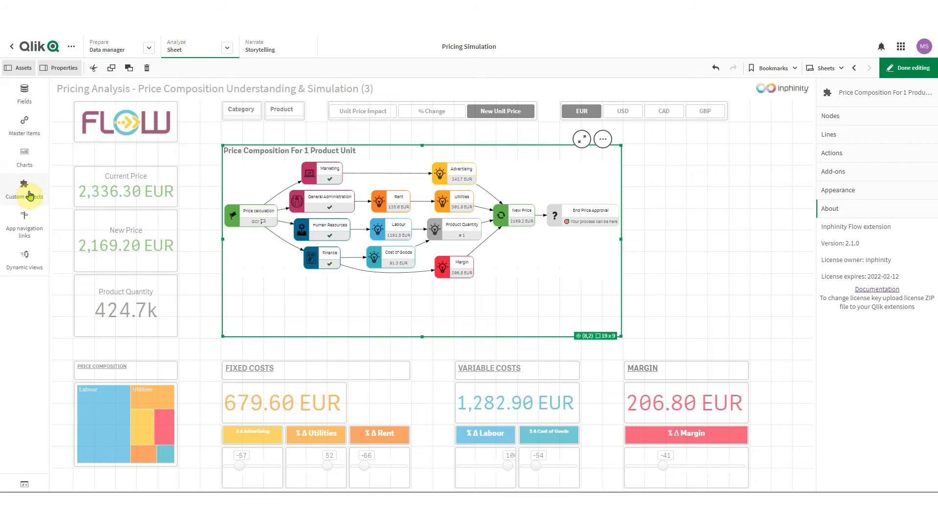
Show the Inphinity custom object bundle, listing its Forms and Flow objects.
left_click(24, 189)
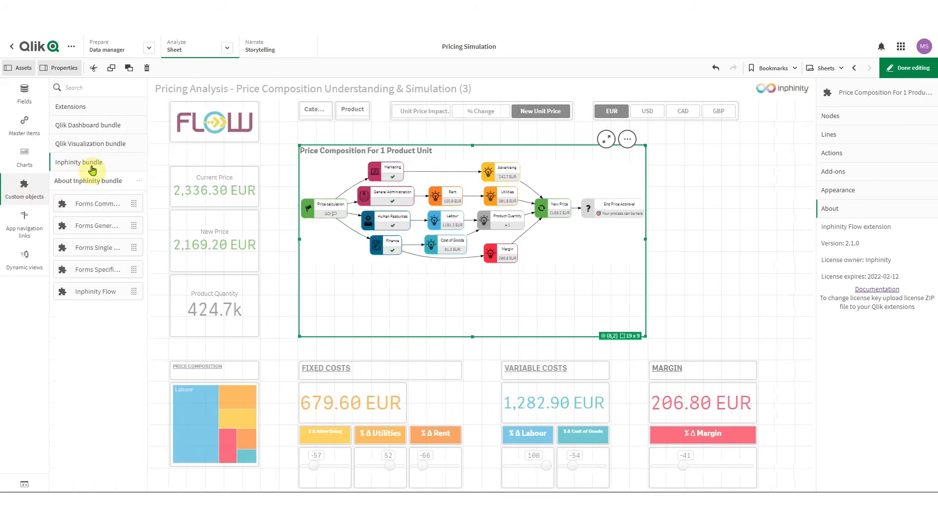
mouse_move(98, 247)
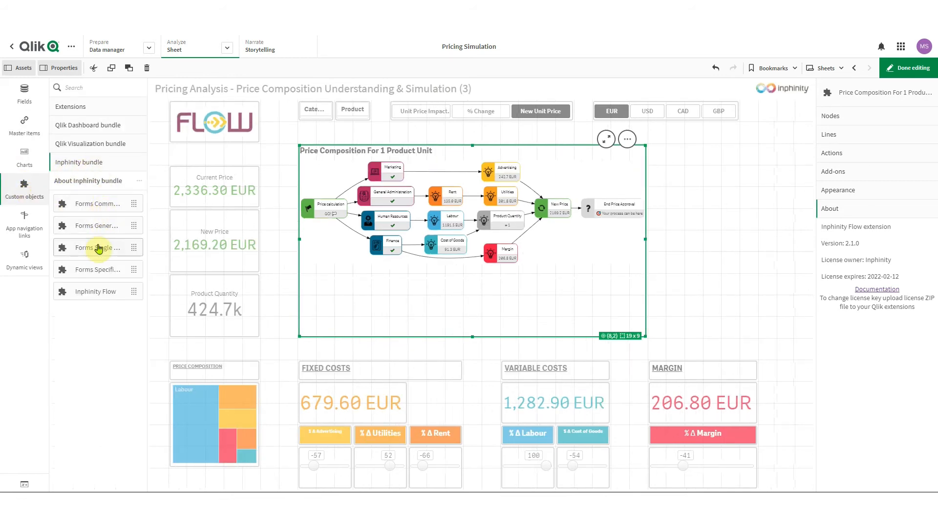
mouse_move(81, 208)
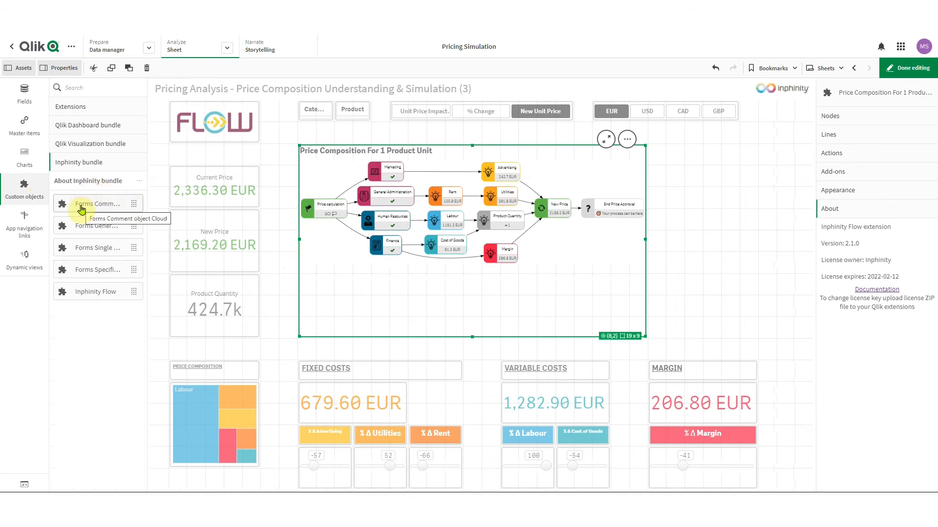
mouse_move(80, 226)
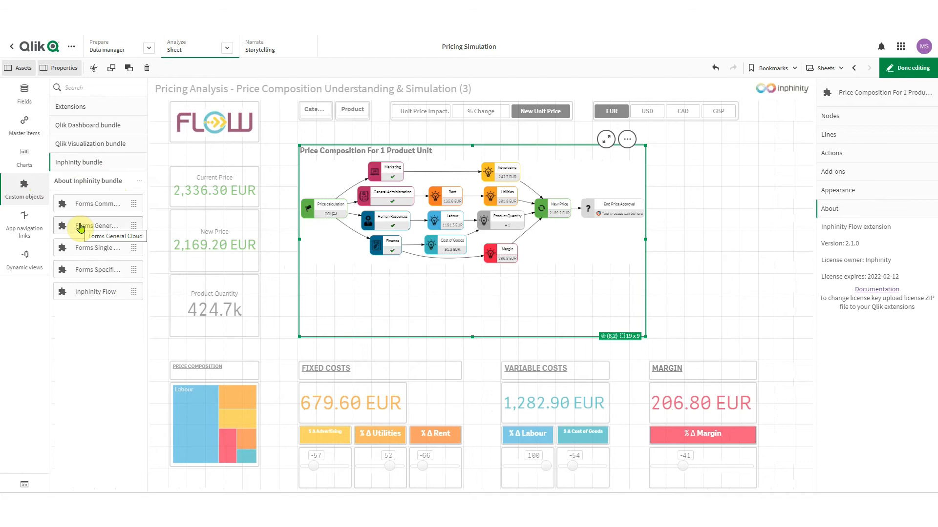
mouse_move(90, 228)
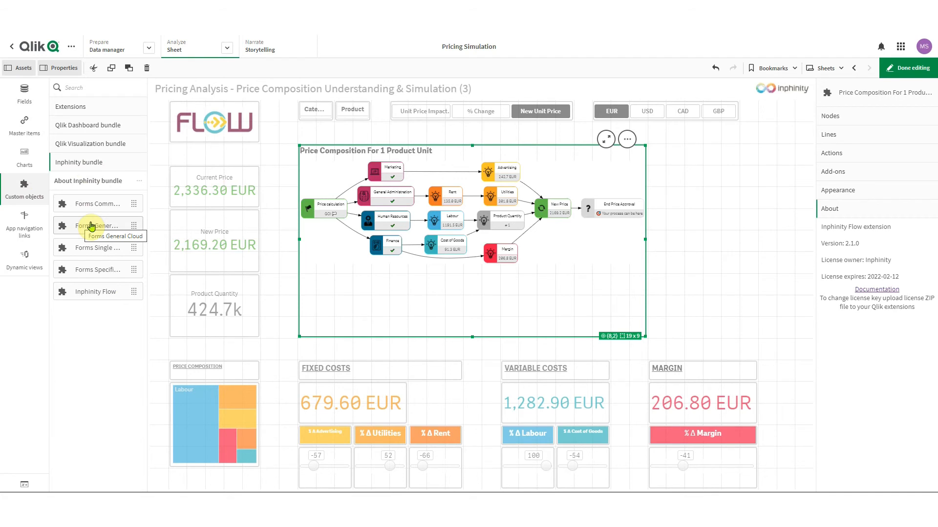
mouse_move(93, 205)
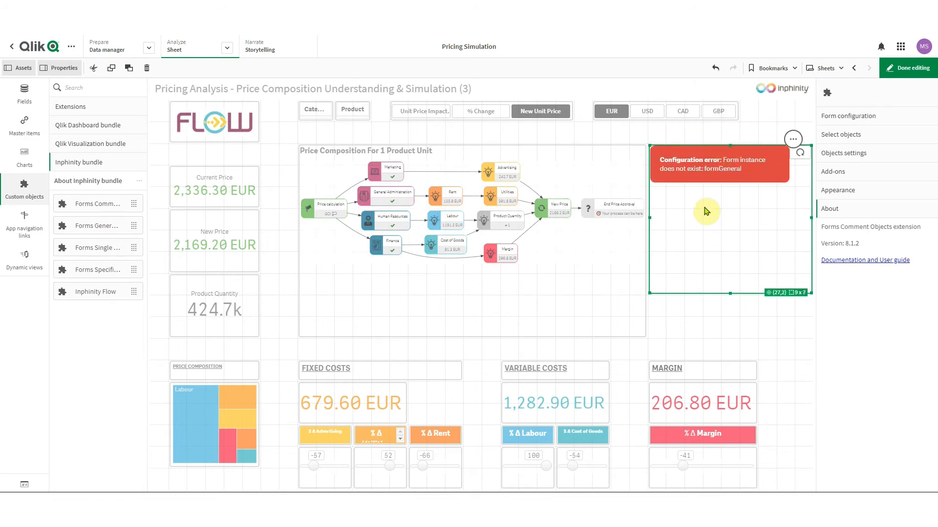
mouse_move(770, 223)
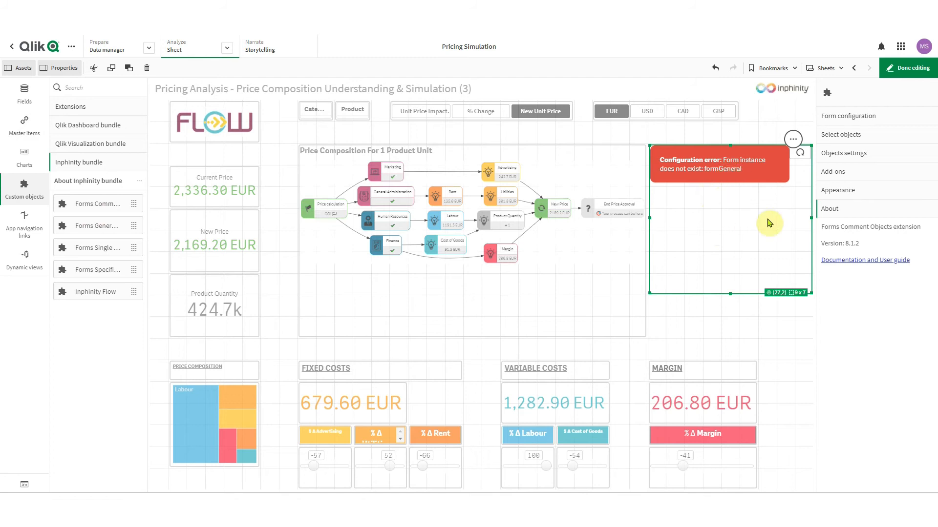
mouse_move(729, 197)
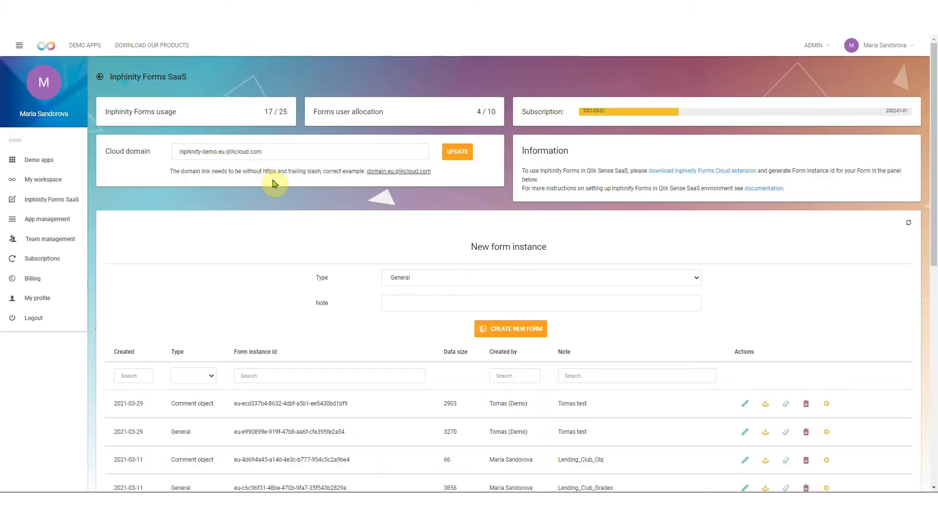
Select the cloud domain inphinity-demo.eu.qlikcloud.com on the Inphinity Forms SaaS page.
triple_click(299, 152)
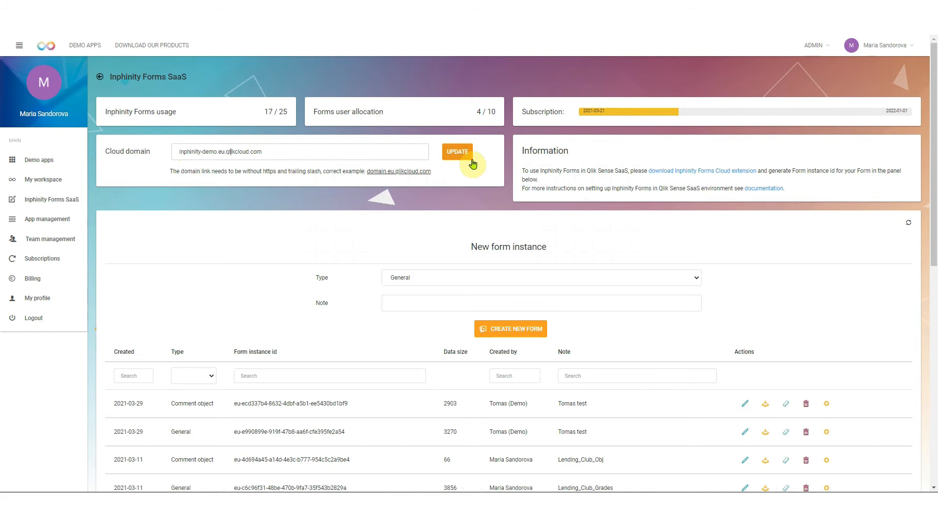
mouse_move(493, 258)
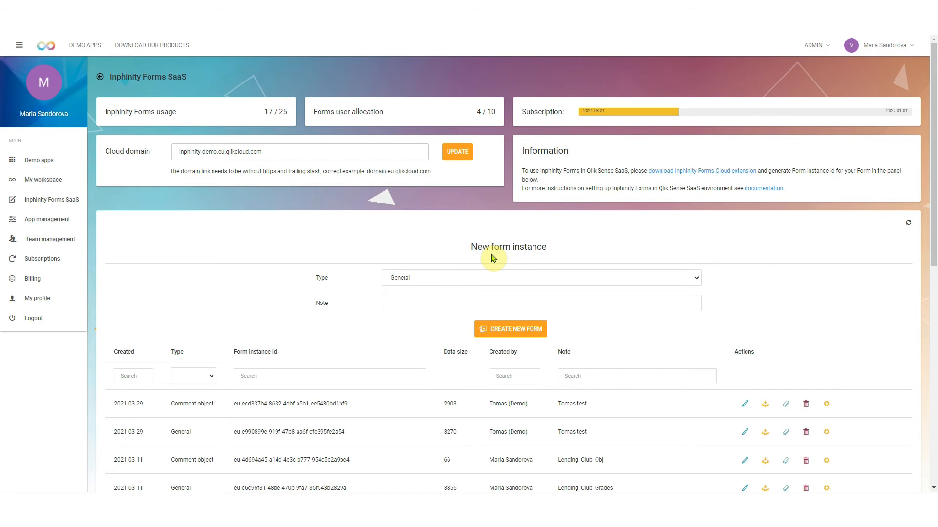
Create a Comment object form instance noted Pricing_Sim_Comments and select its new instance id.
left_click(540, 277)
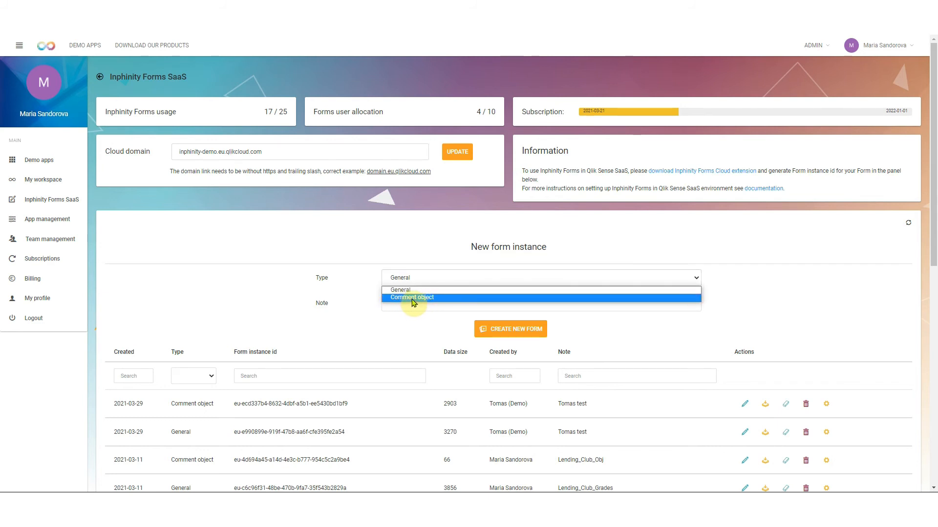
left_click(411, 297)
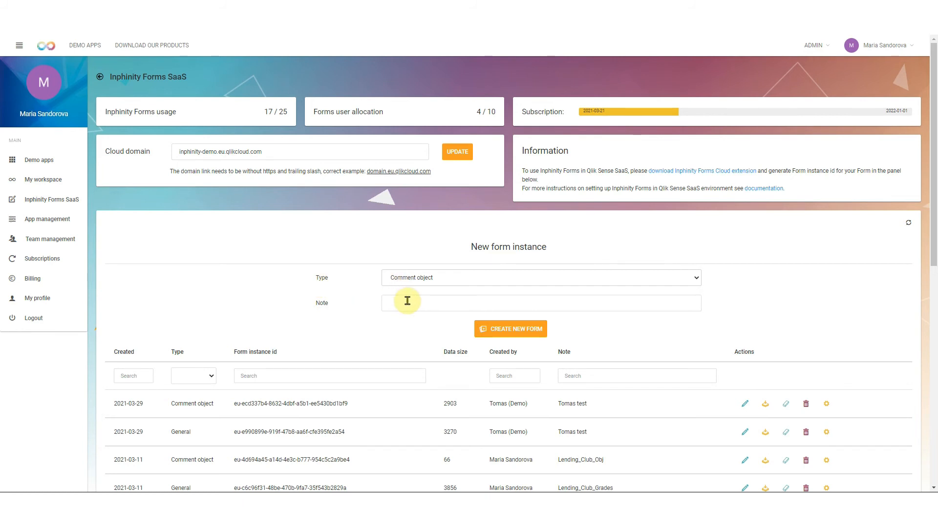
type("Pl")
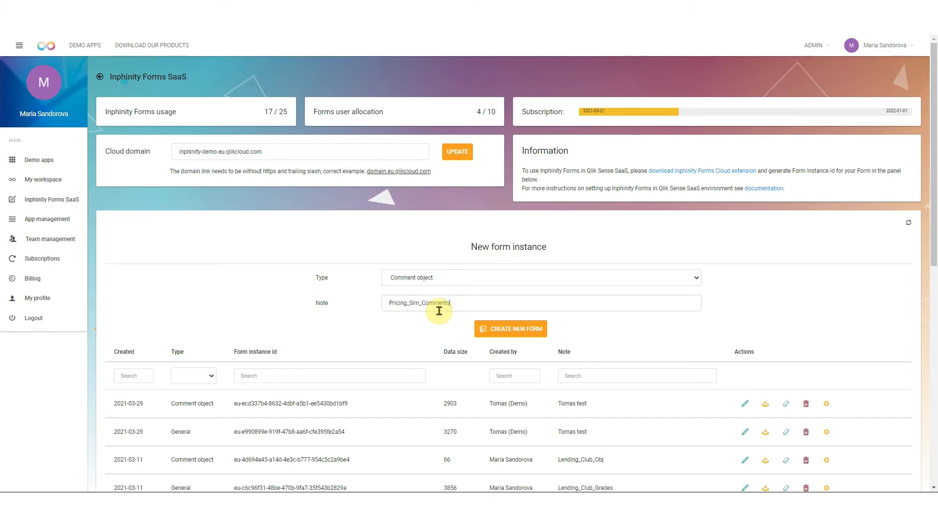
left_click(510, 329)
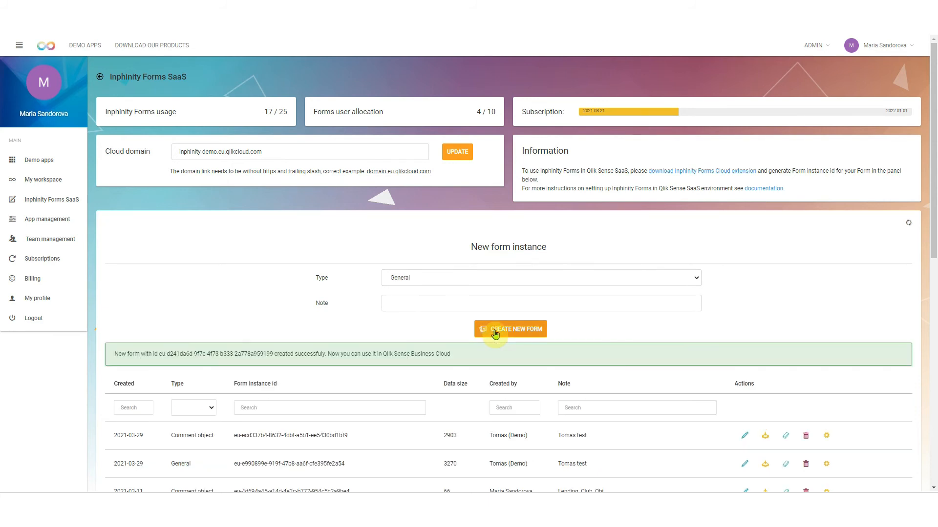
left_click(510, 329)
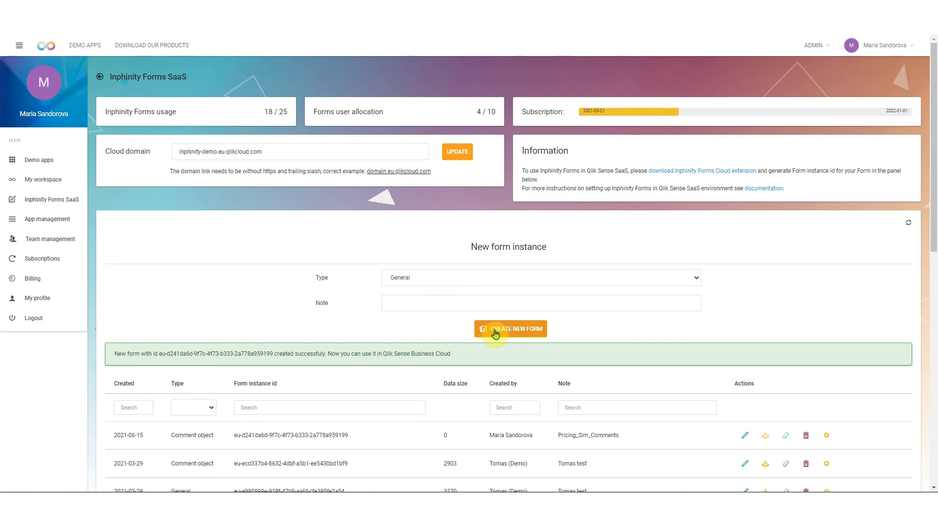
scroll("down", 3)
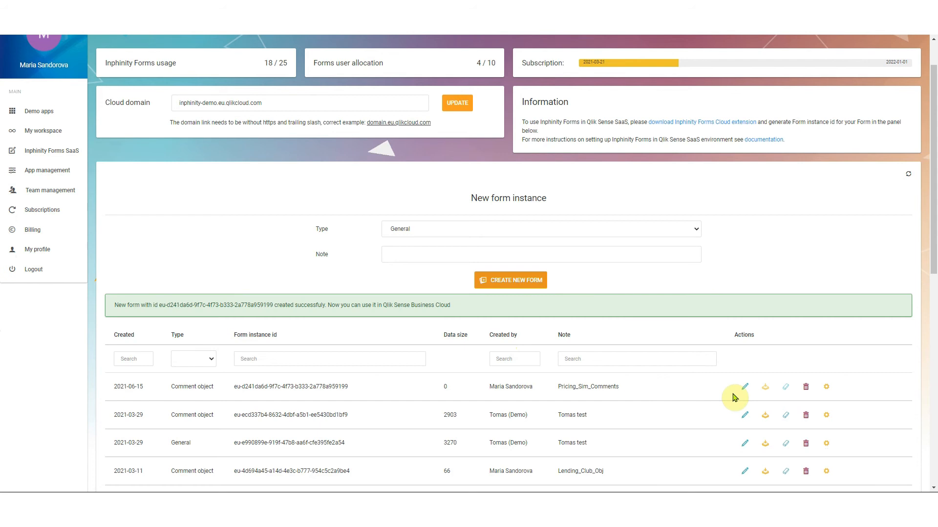
mouse_move(126, 385)
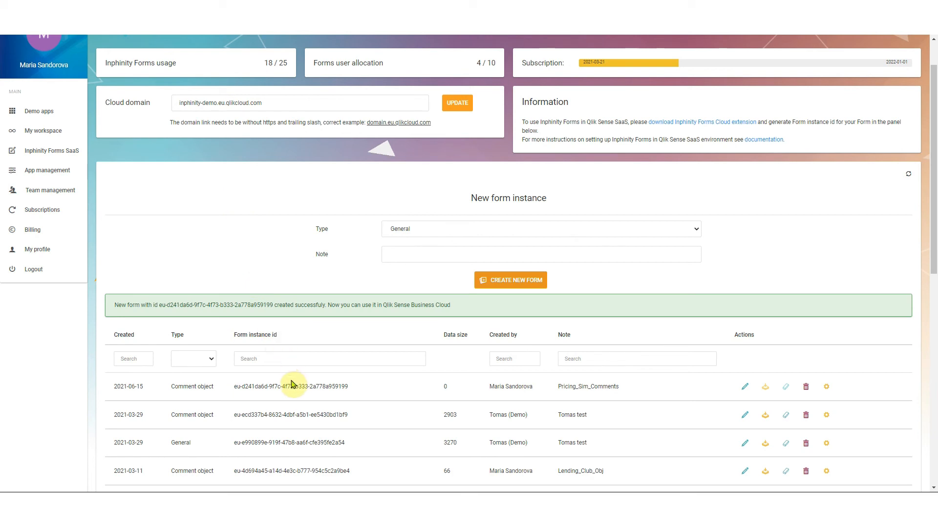
mouse_move(260, 341)
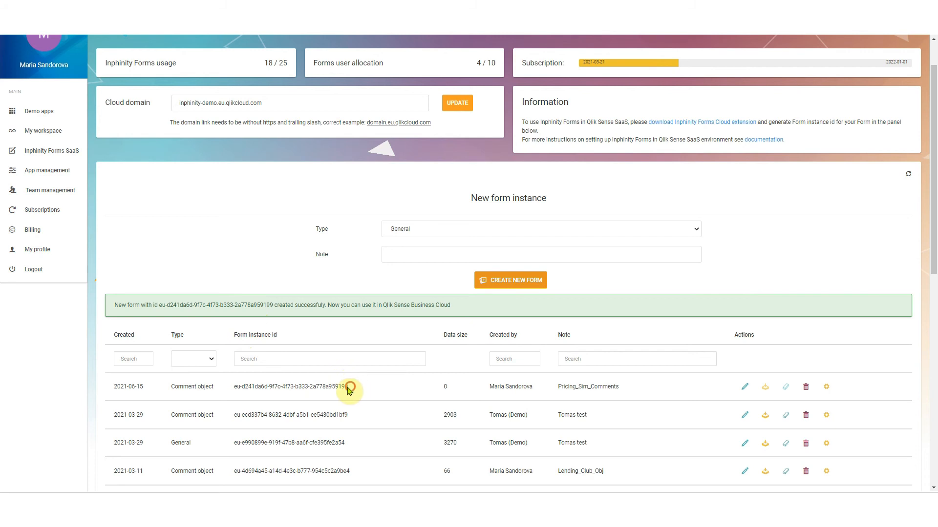
double_click(290, 386)
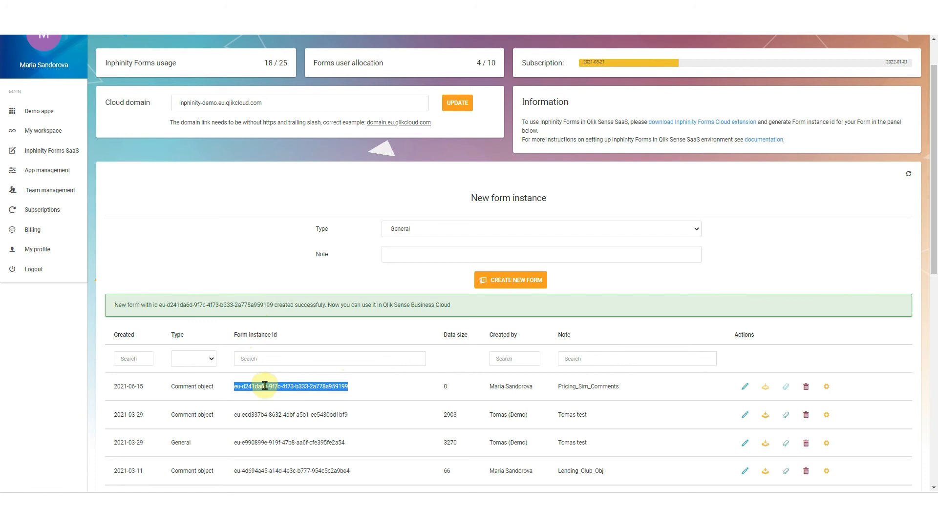
mouse_move(270, 429)
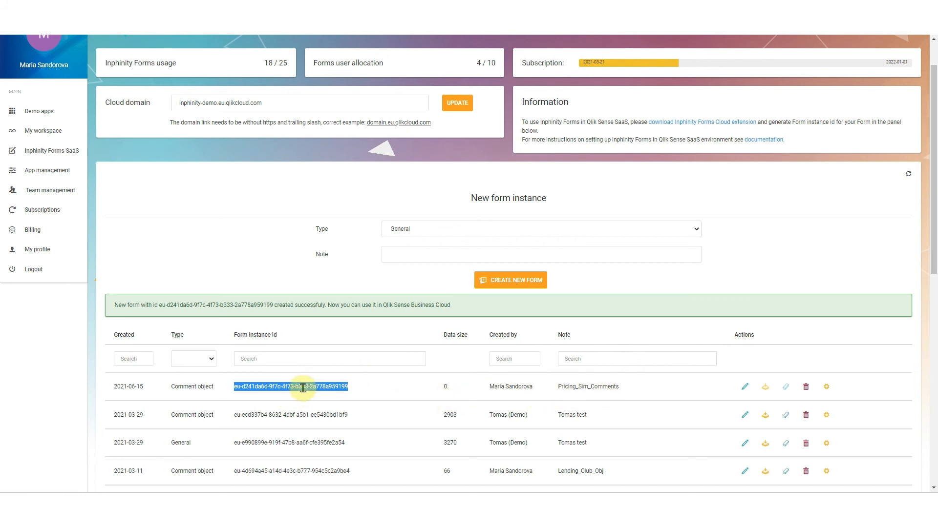
mouse_move(254, 139)
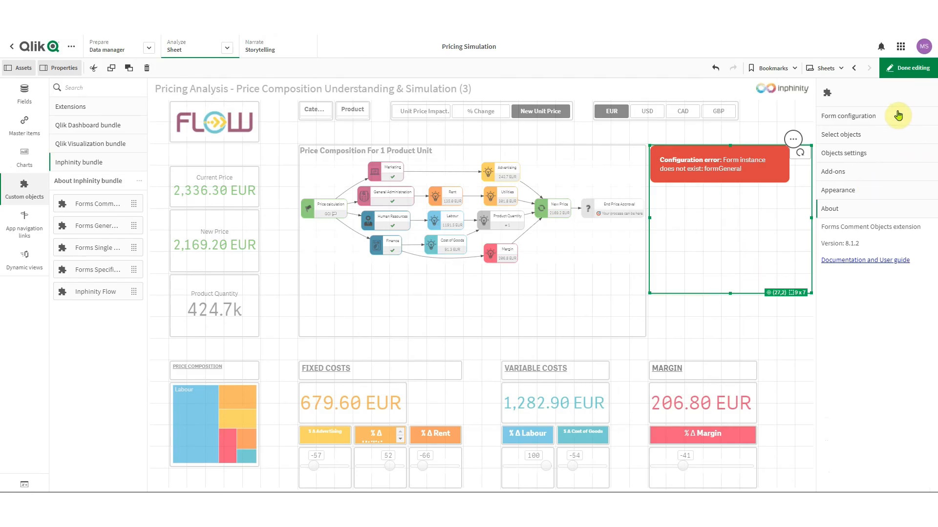
Link the Form instance id and enable comments on Price Composition, Current Price and Price Distribution.
left_click(848, 116)
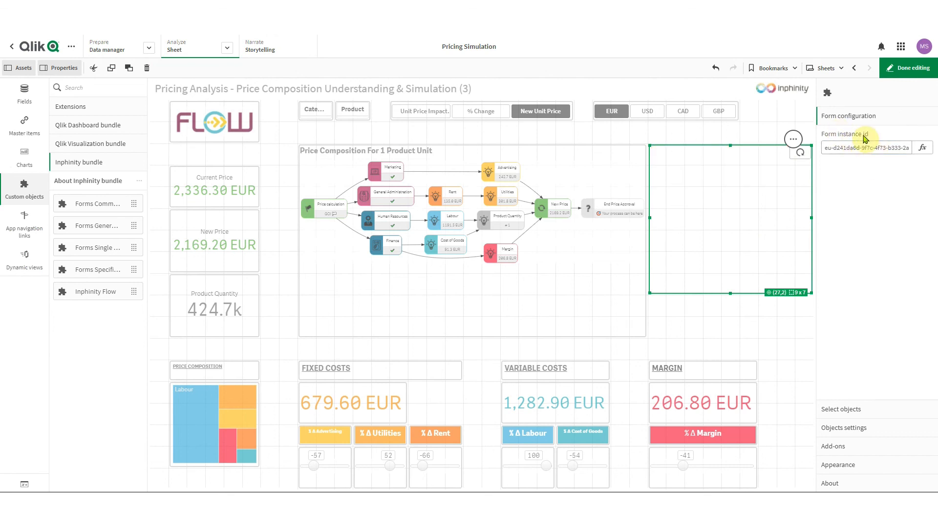
mouse_move(689, 171)
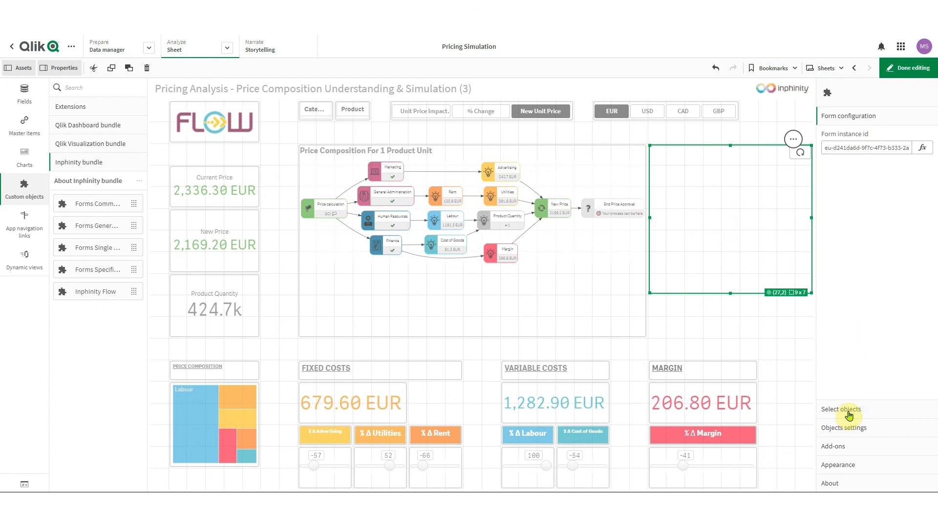
mouse_move(855, 413)
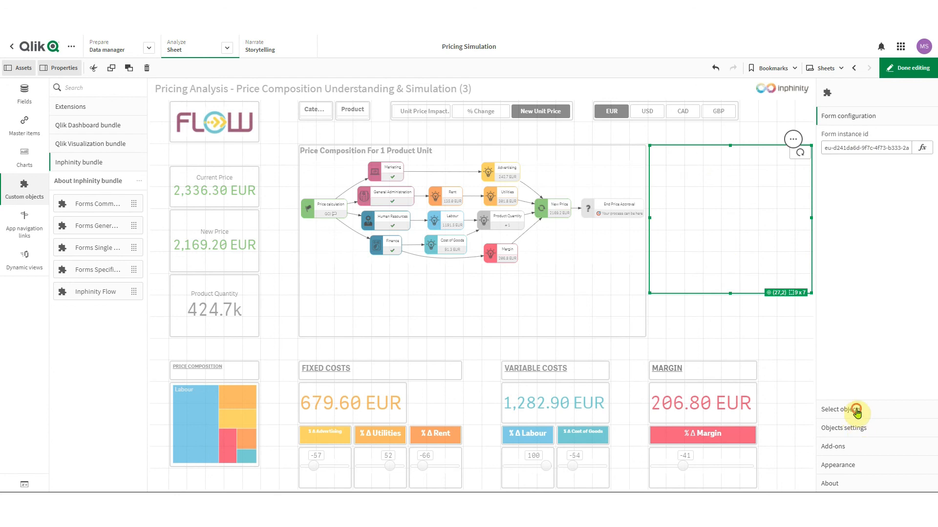
left_click(838, 410)
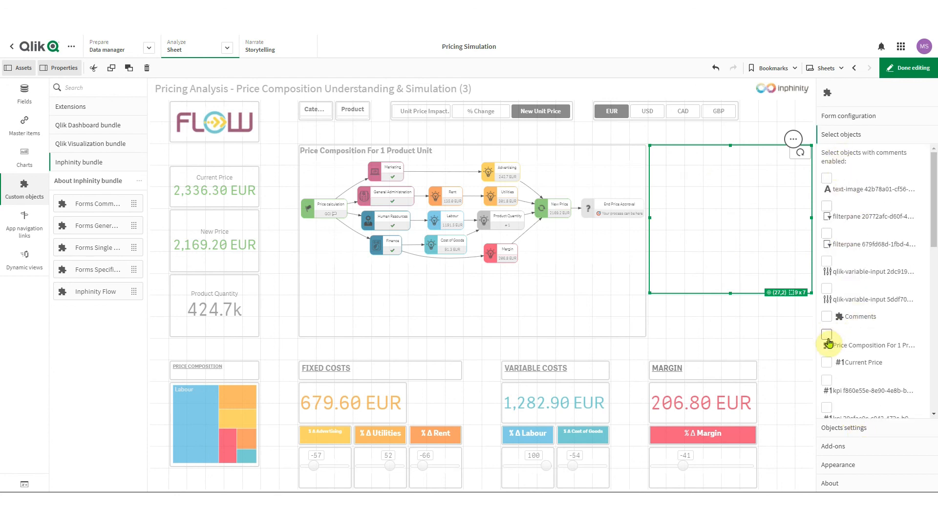
left_click(826, 317)
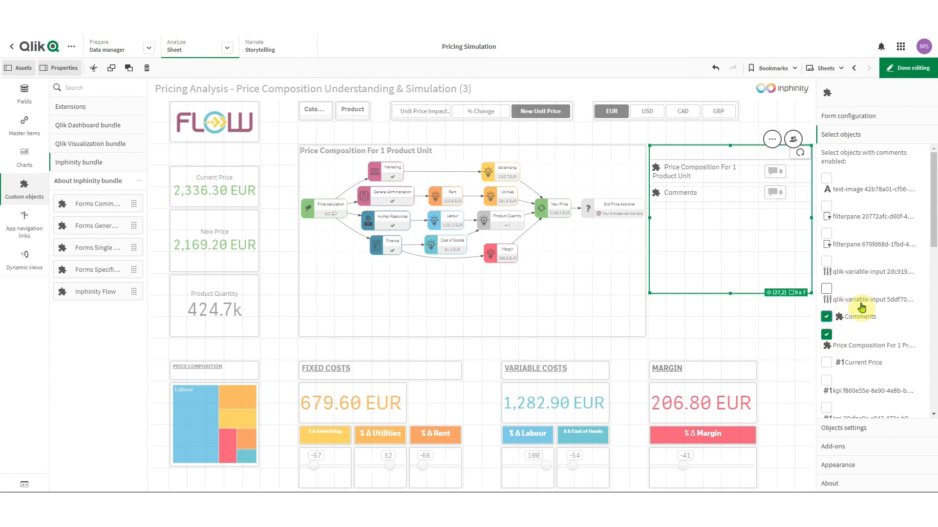
scroll("down", 3)
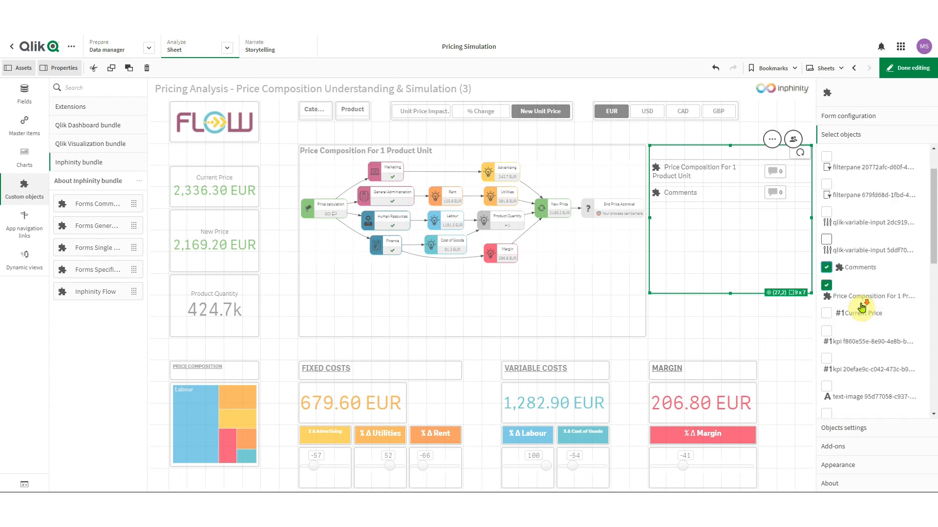
left_click(827, 313)
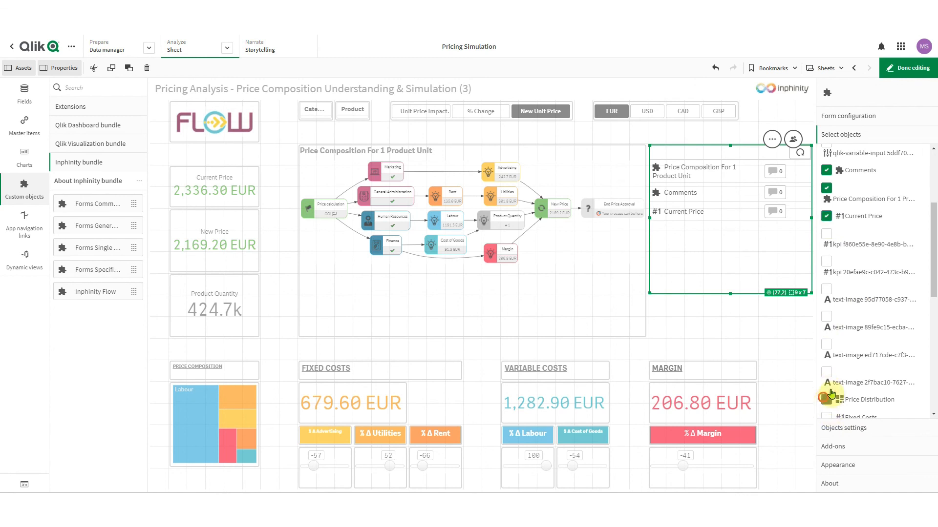
left_click(909, 67)
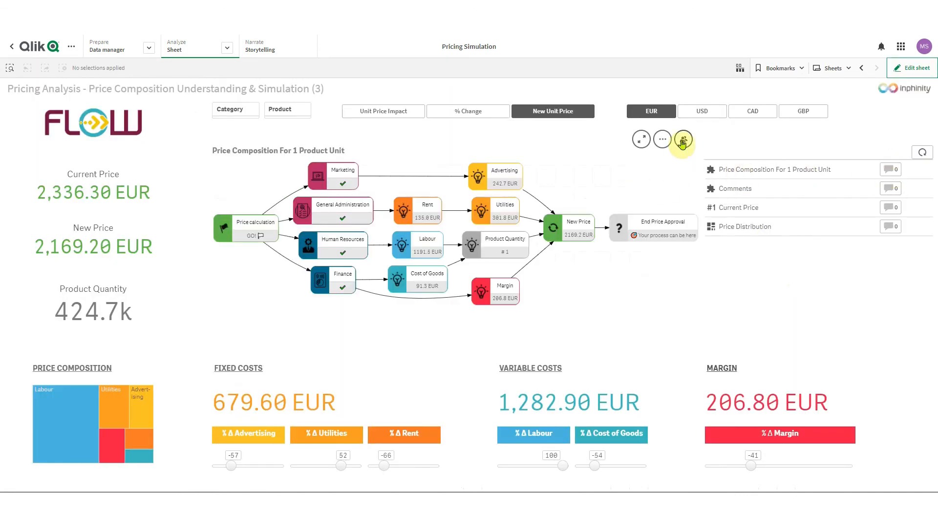
Save the comment "That's awesome!" on the Price Composition chart.
left_click(682, 139)
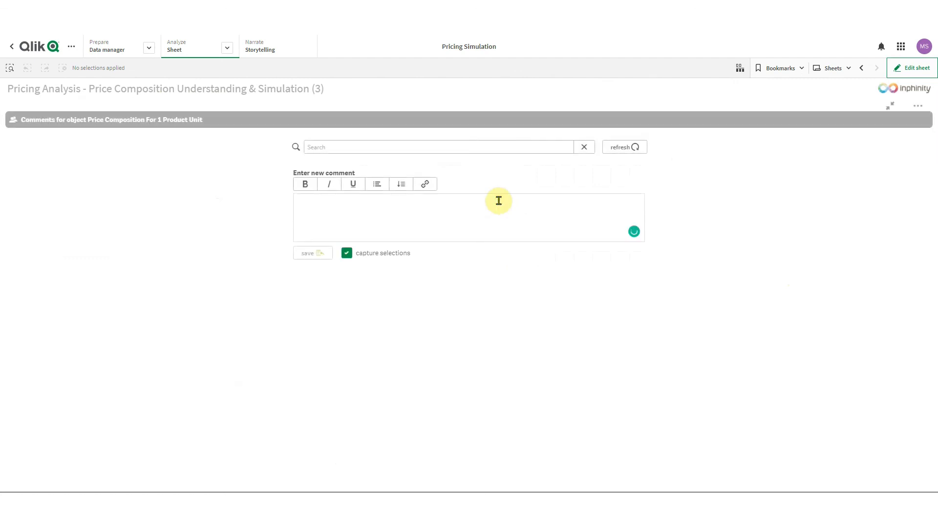
type("That's awesome")
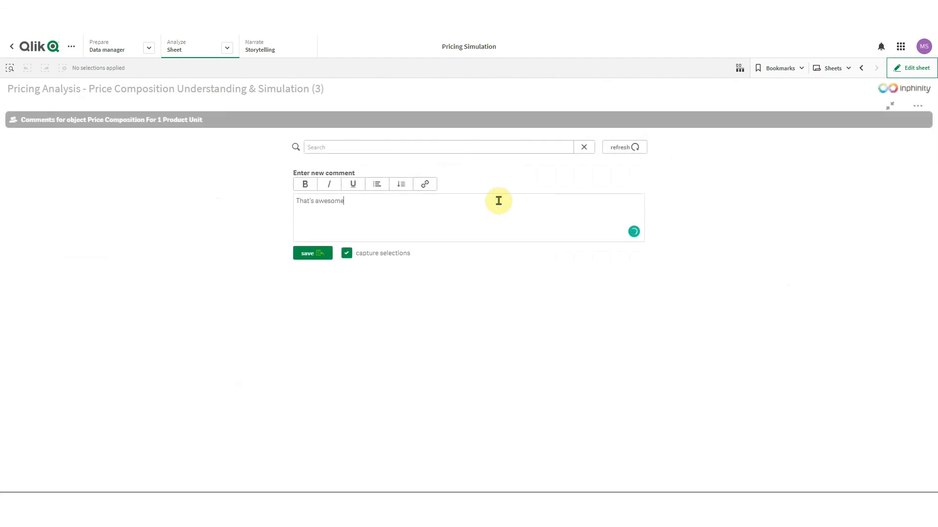
type("!")
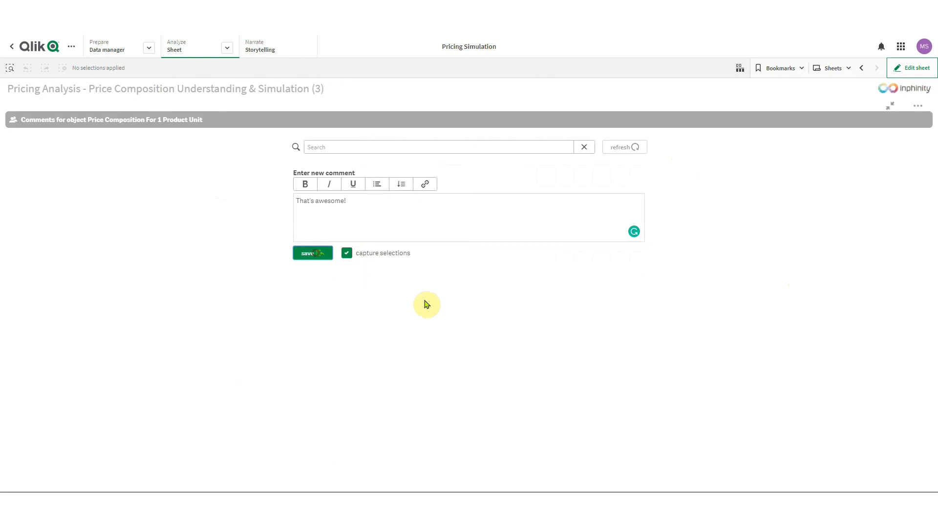
left_click(309, 252)
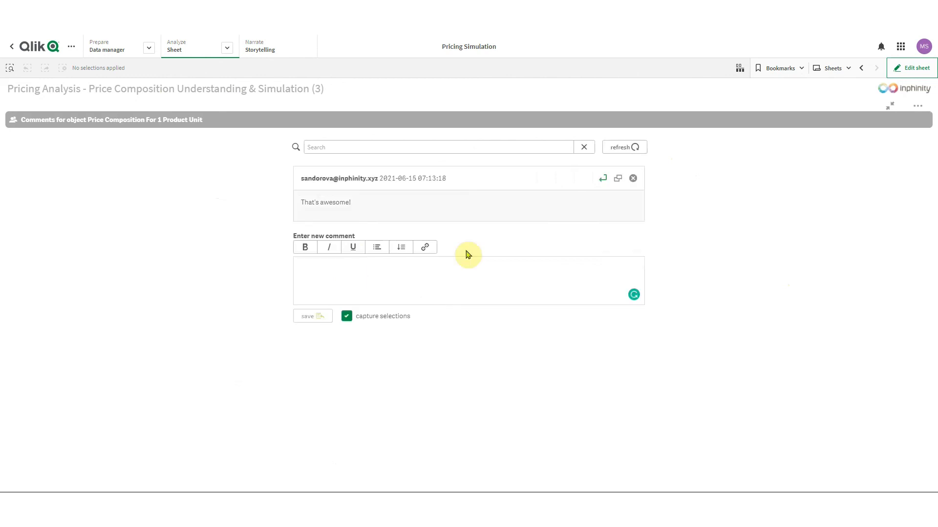
mouse_move(463, 223)
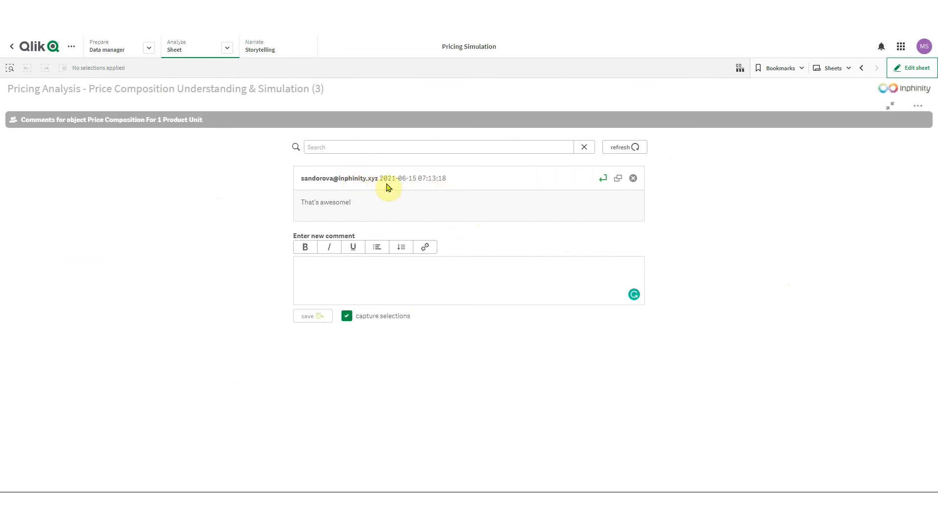
mouse_move(336, 183)
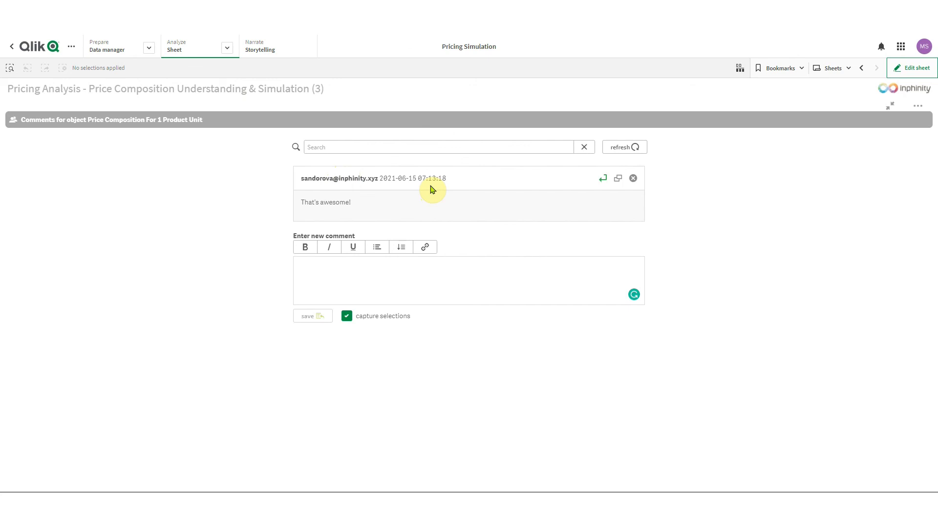
mouse_move(432, 189)
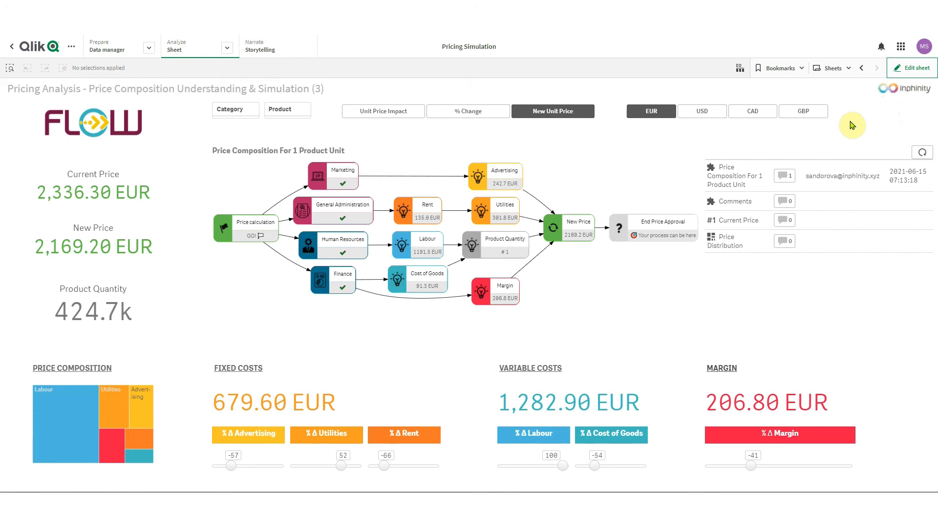
mouse_move(844, 130)
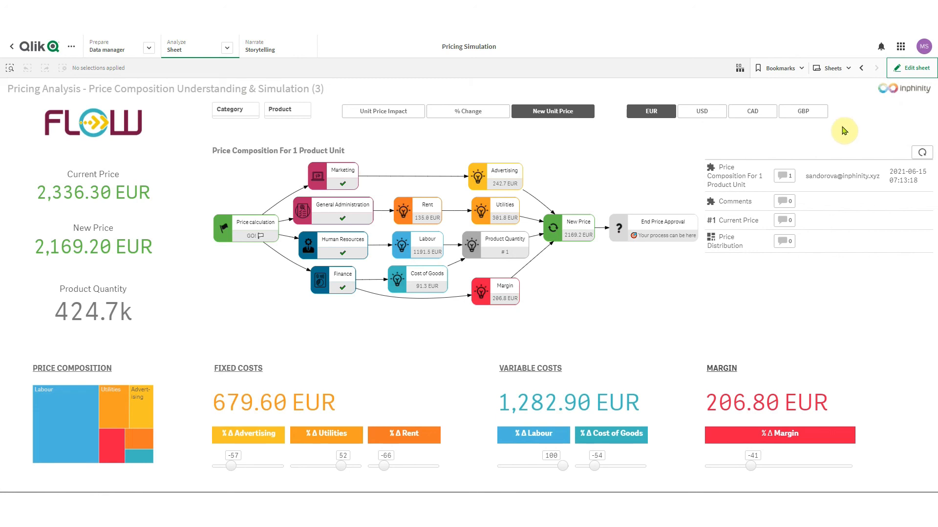
mouse_move(843, 132)
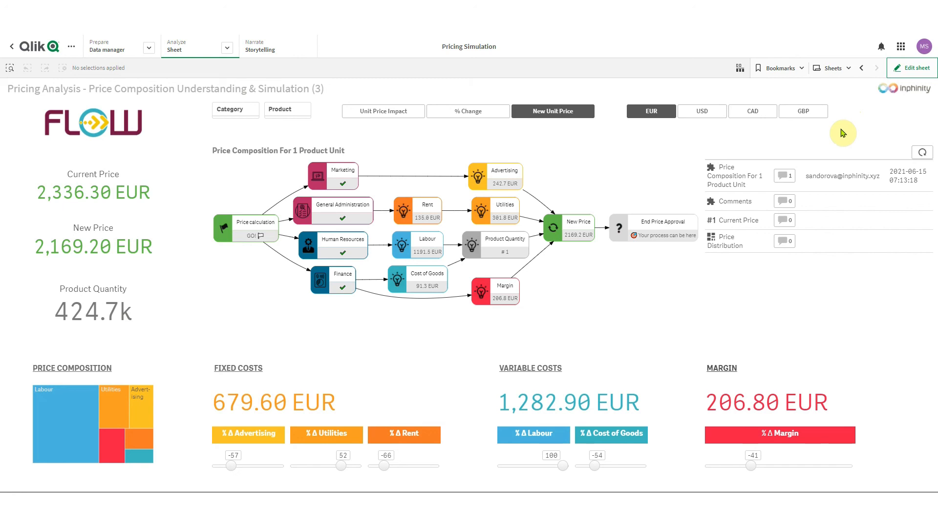